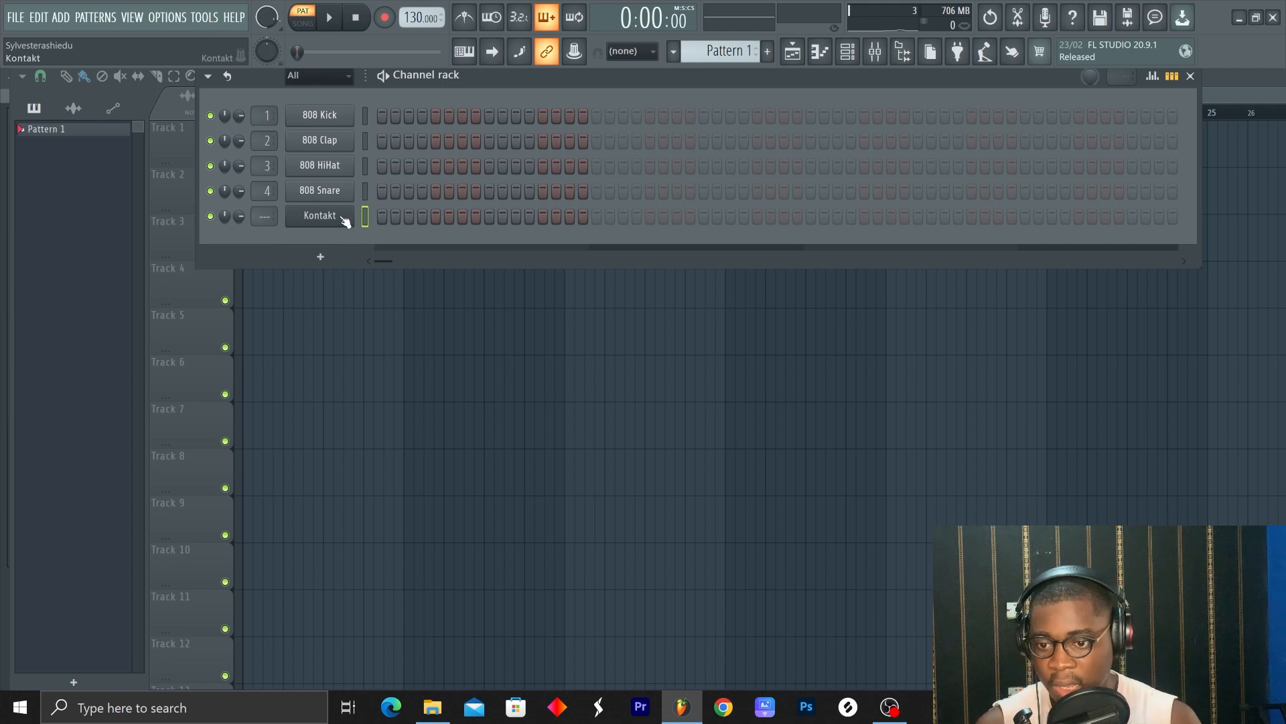
# - Check the Kontakt Grandeur piano and the vintage reverb on insert 1
pyautogui.click(318, 215)
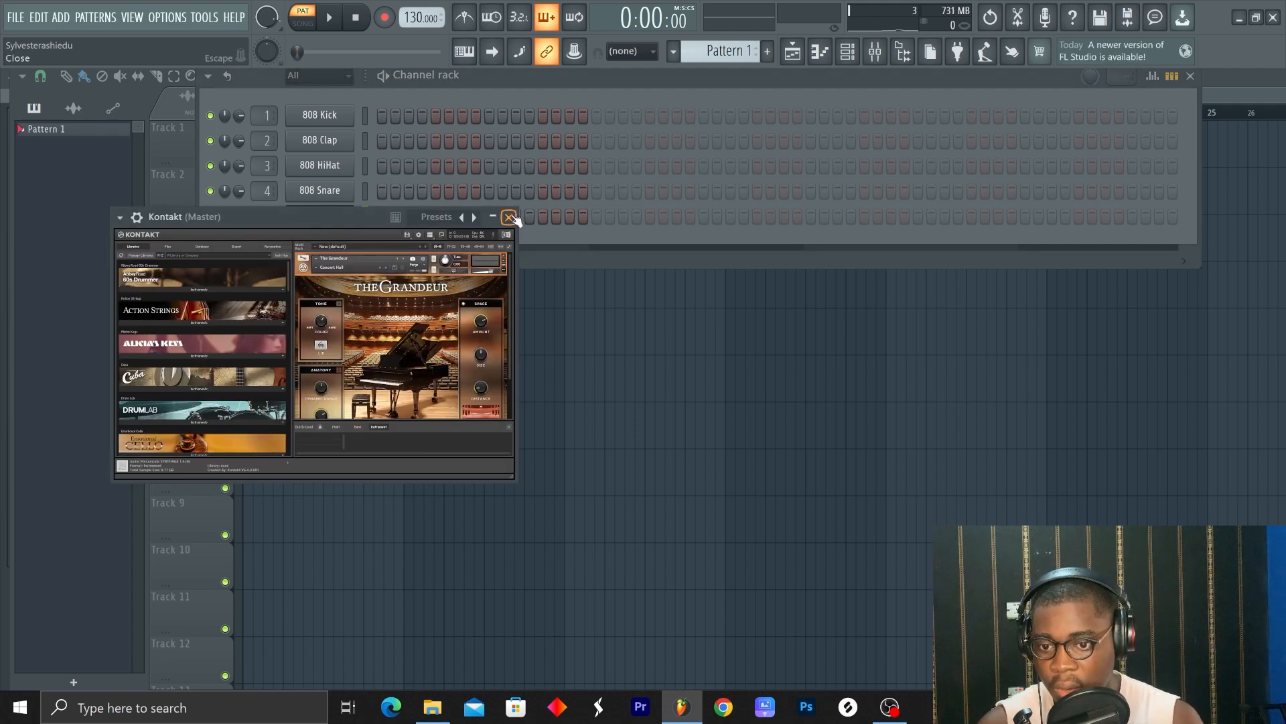
pyautogui.click(508, 216)
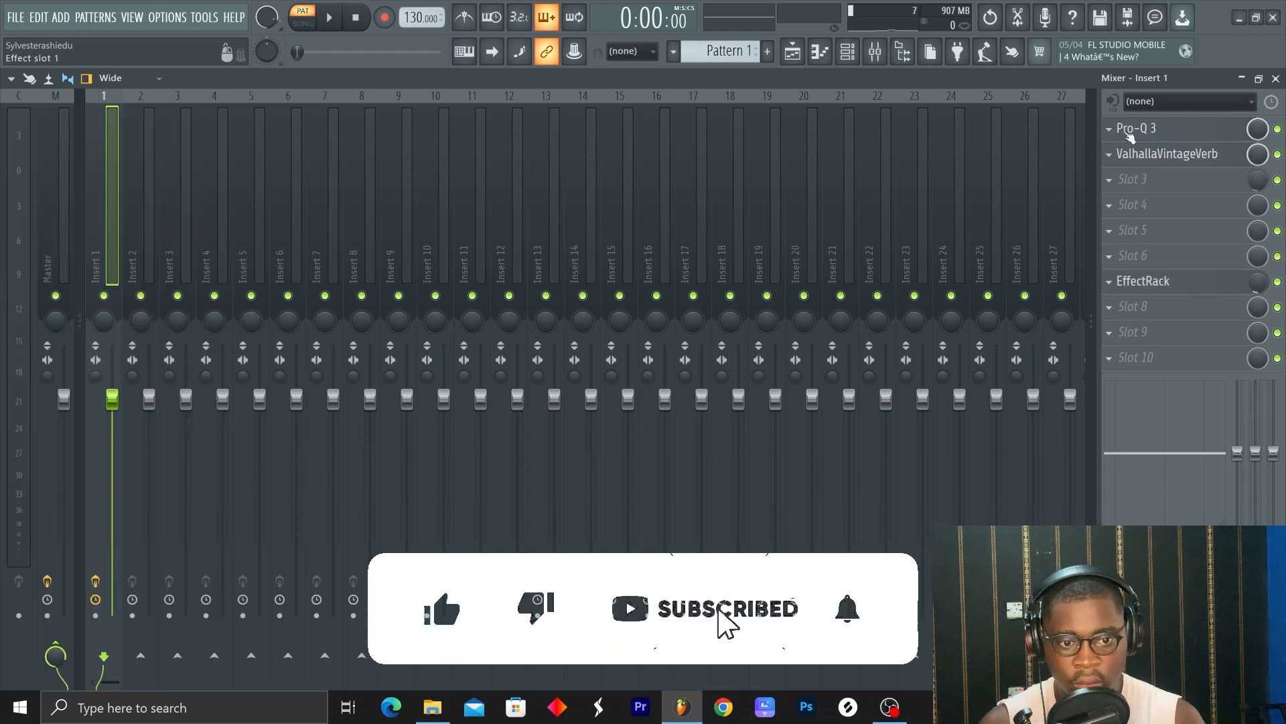
pyautogui.click(1135, 128)
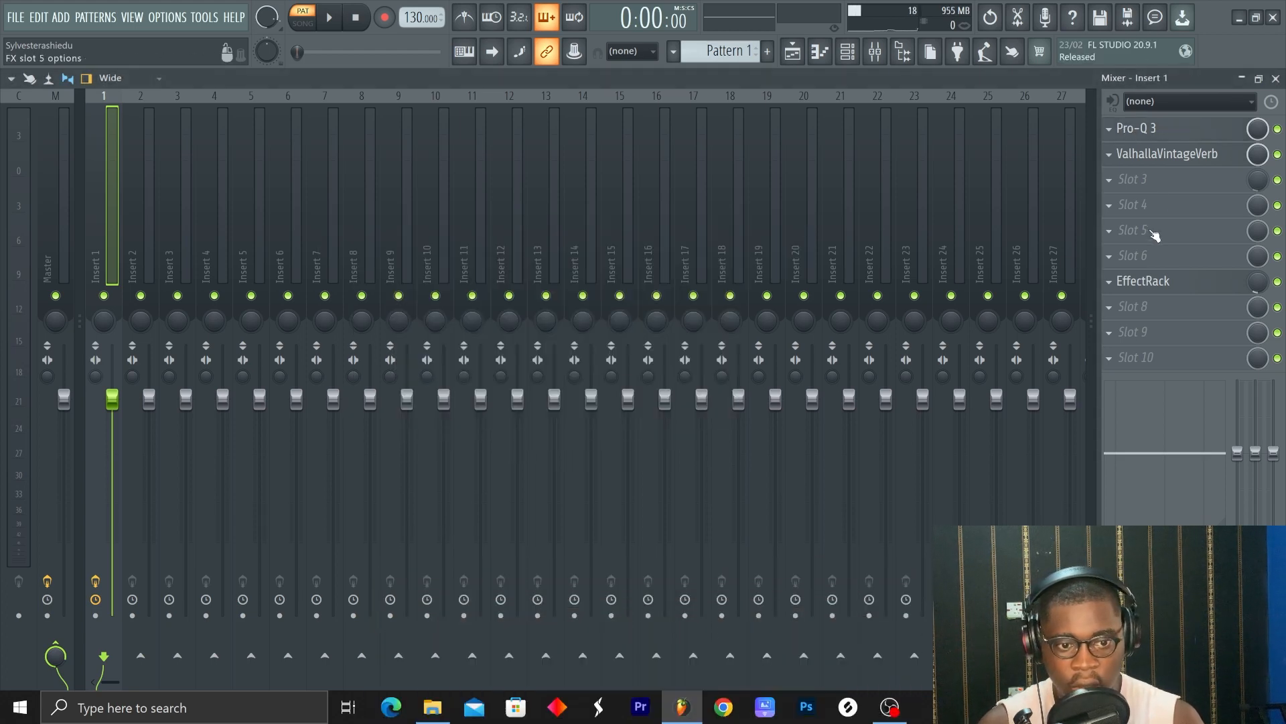
pyautogui.click(1165, 153)
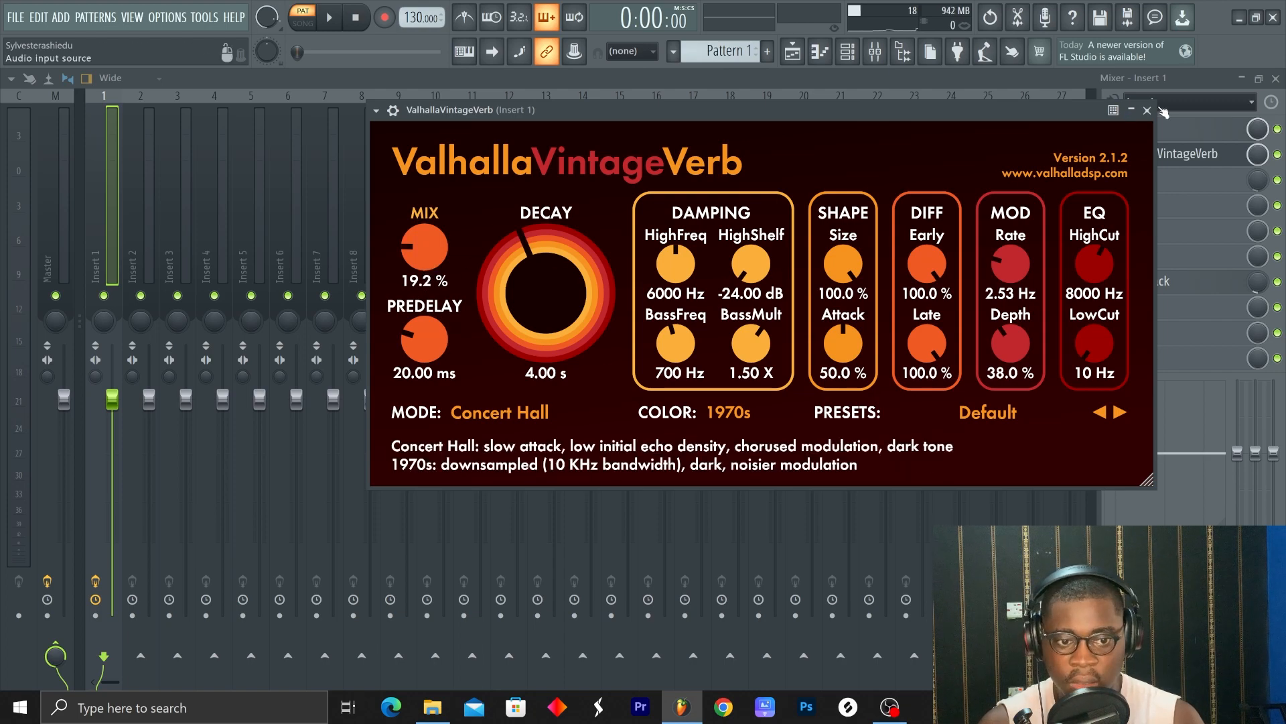
pyautogui.click(1147, 109)
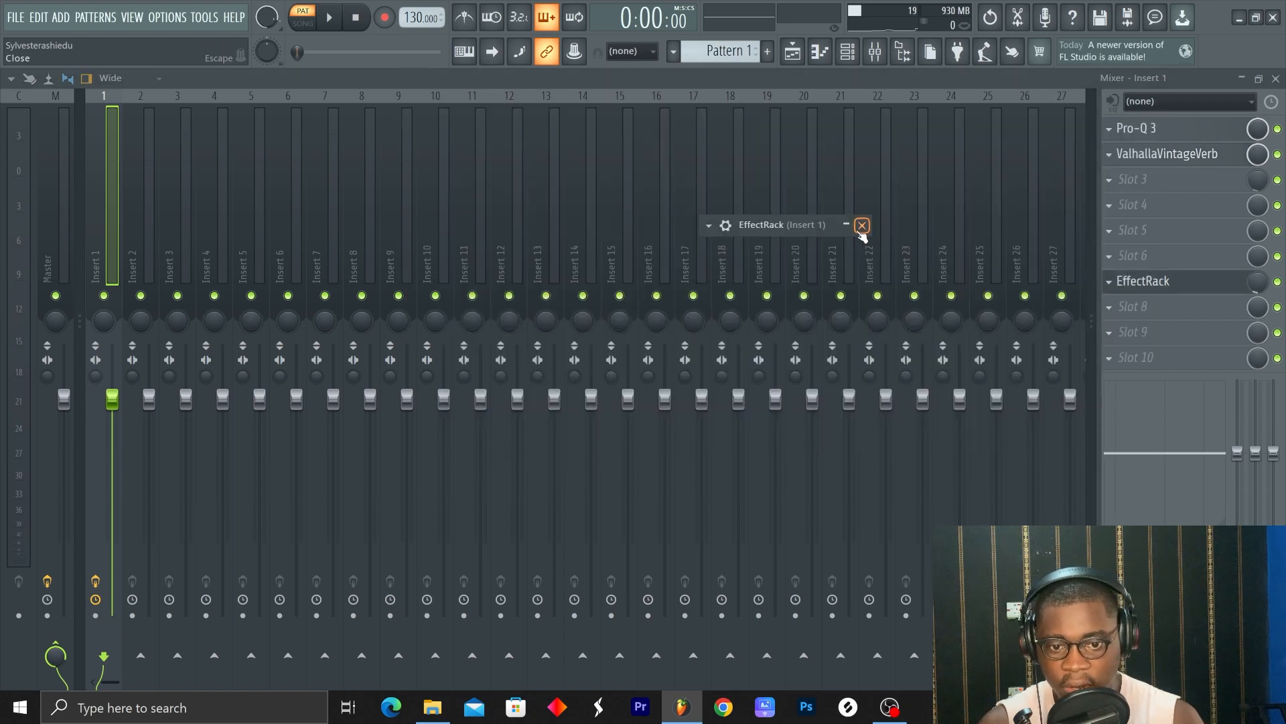
pyautogui.click(828, 225)
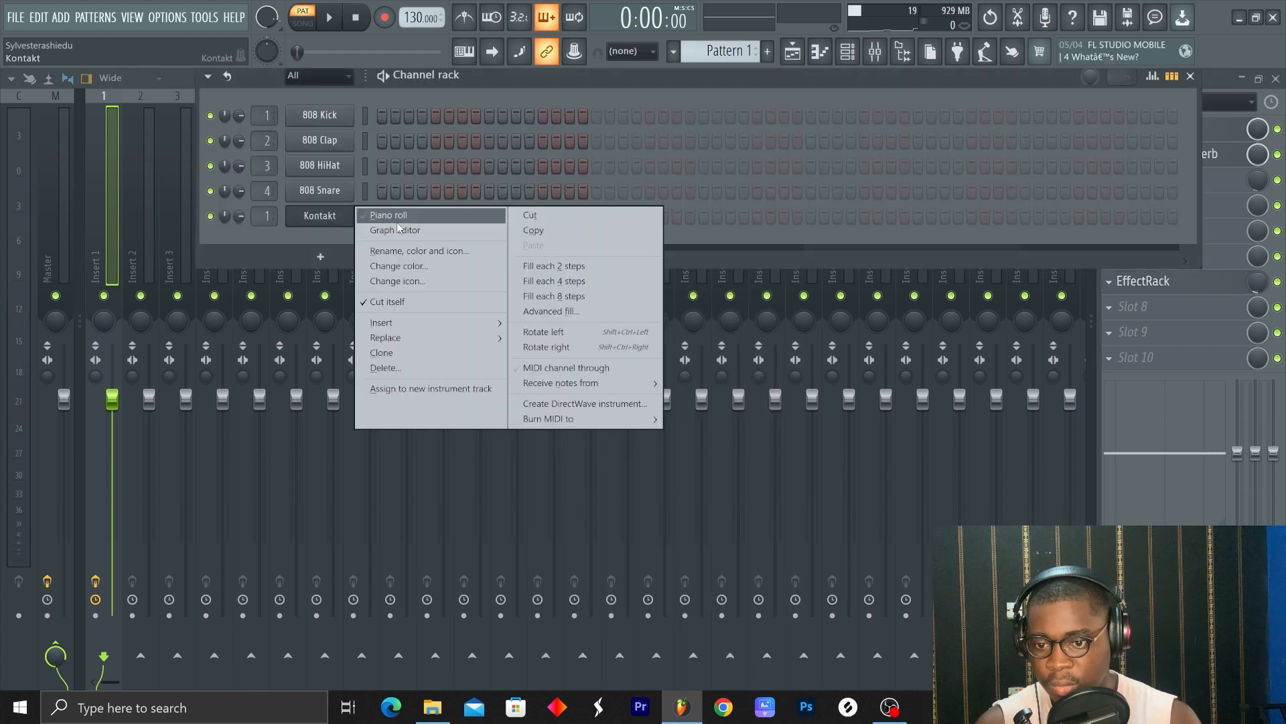
# - Record the four-bar Kontakt chord progression in the piano roll at 150 BPM
pyautogui.click(388, 215)
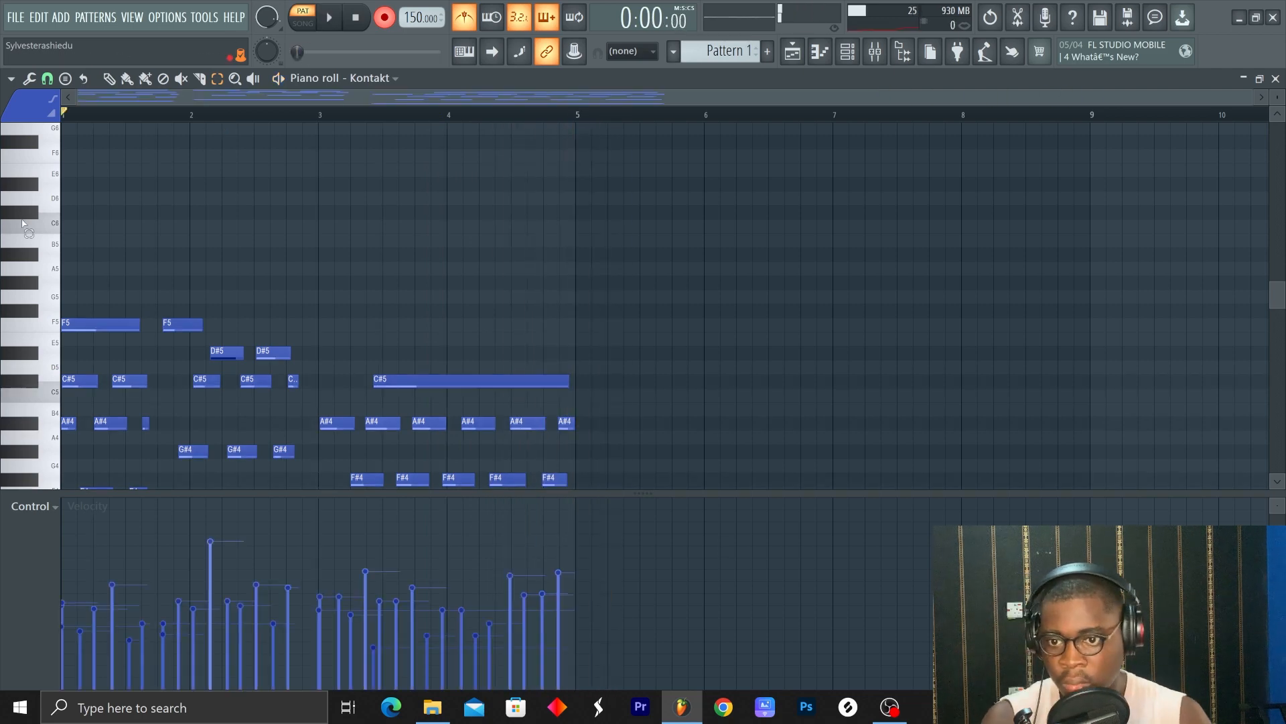
pyautogui.scroll(-3)
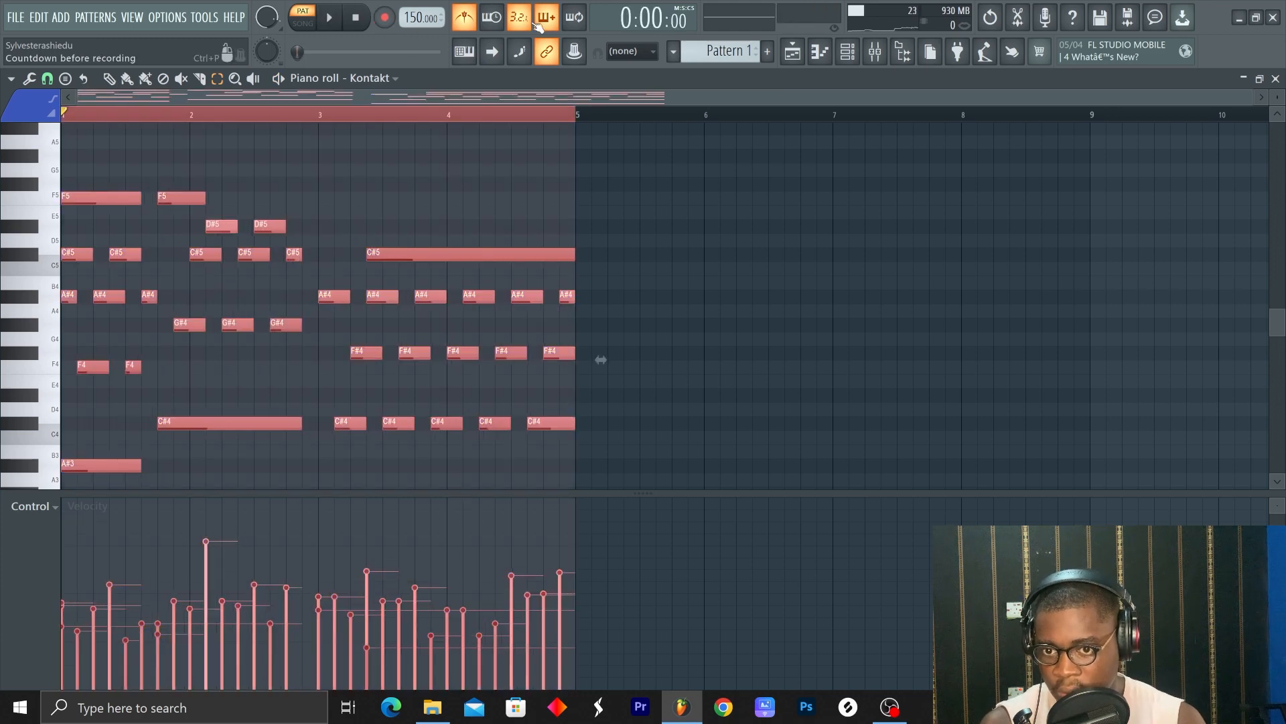
pyautogui.click(328, 18)
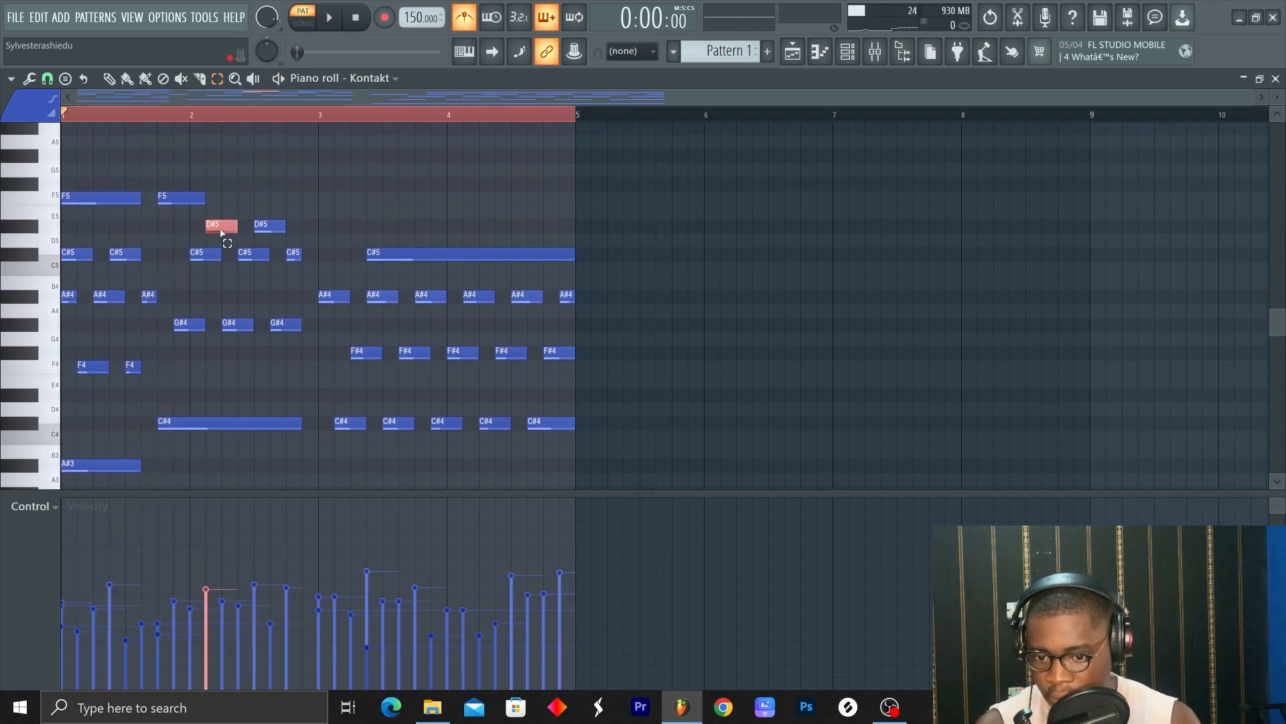
pyautogui.click(328, 18)
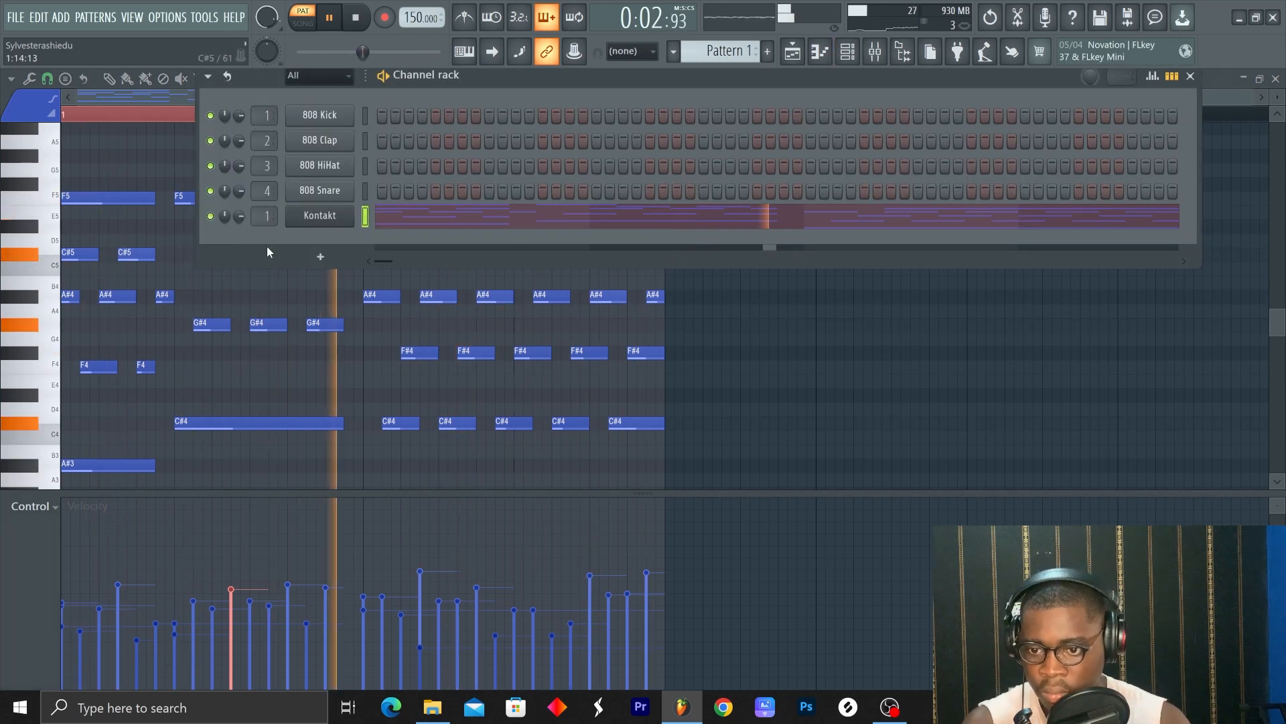
# - Fix Kontakt note lengths like the C#5 and draw F#3 across bars 3–5
pyautogui.click(318, 215)
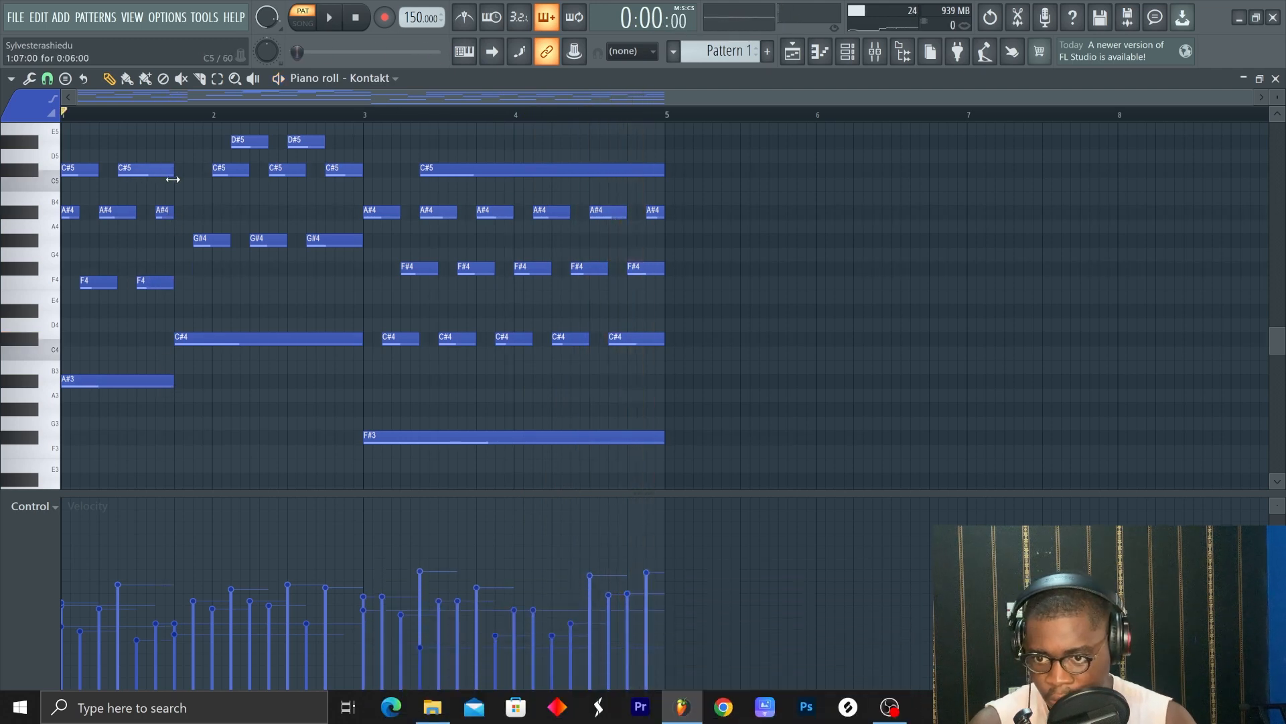
pyautogui.click(329, 17)
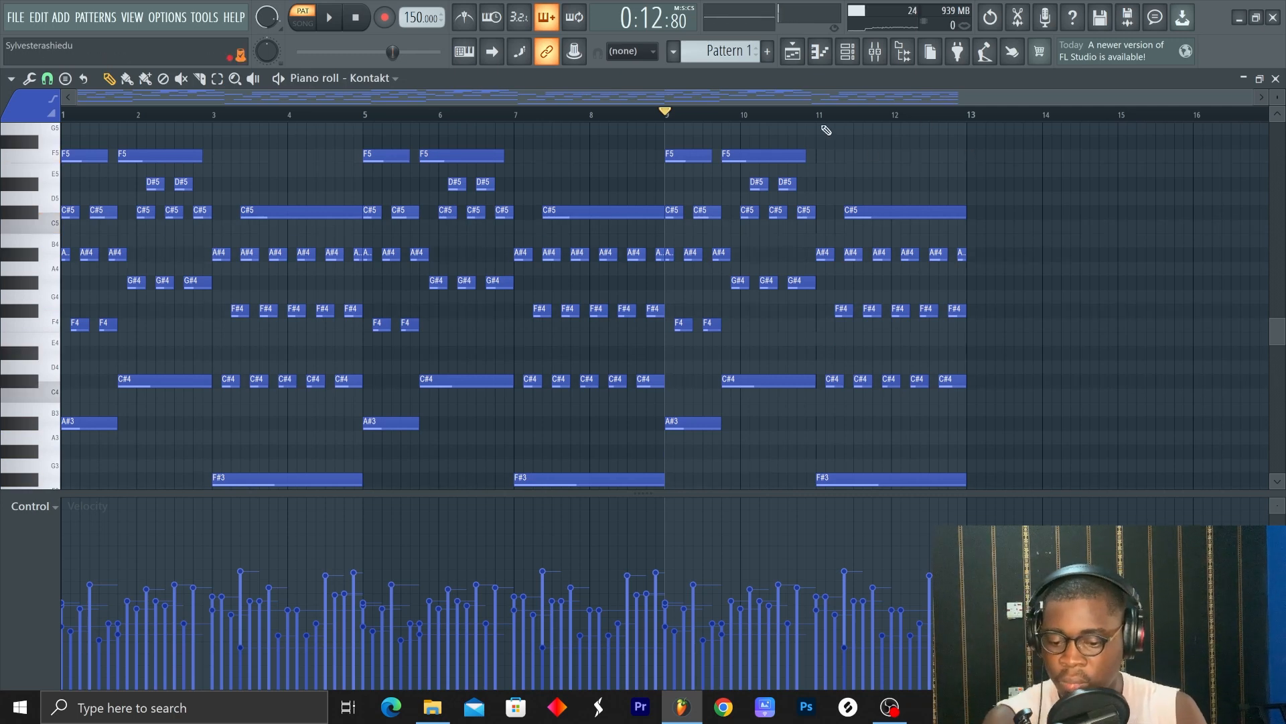
# - Duplicate the Kontakt chords with Ctrl+B and record a varied bars 13–16 phrase
pyautogui.click(328, 16)
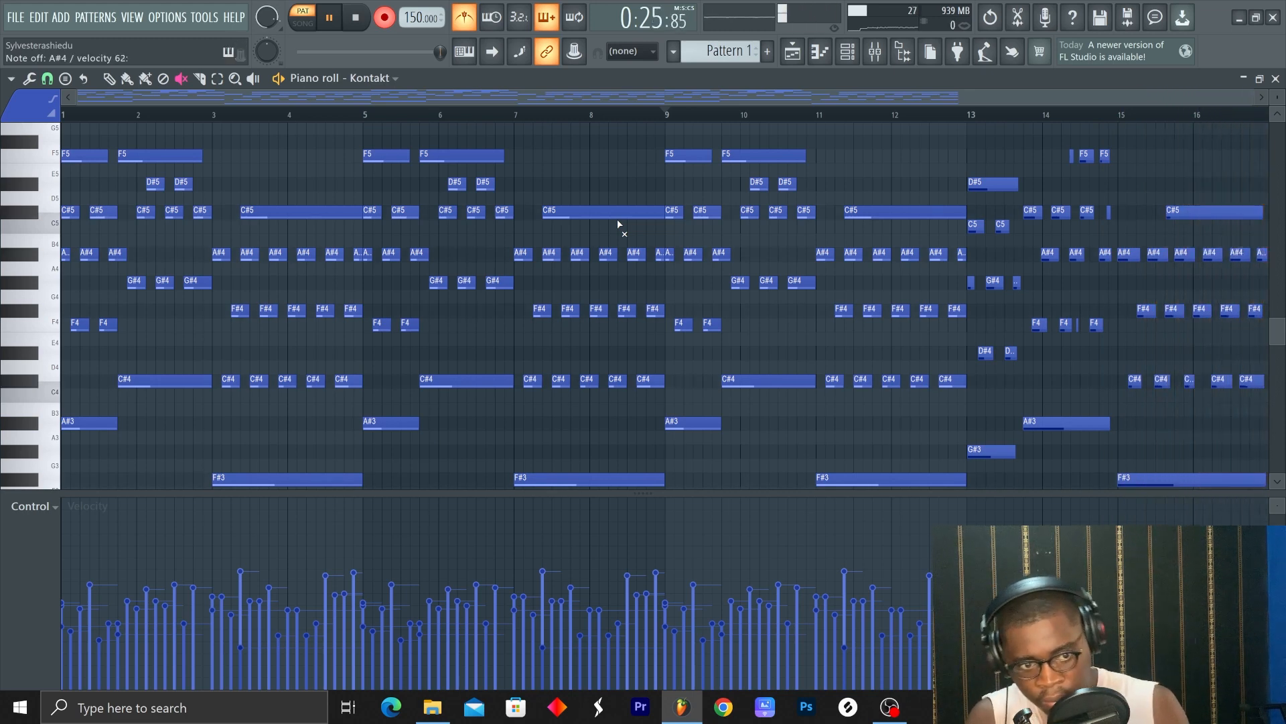
pyautogui.click(355, 16)
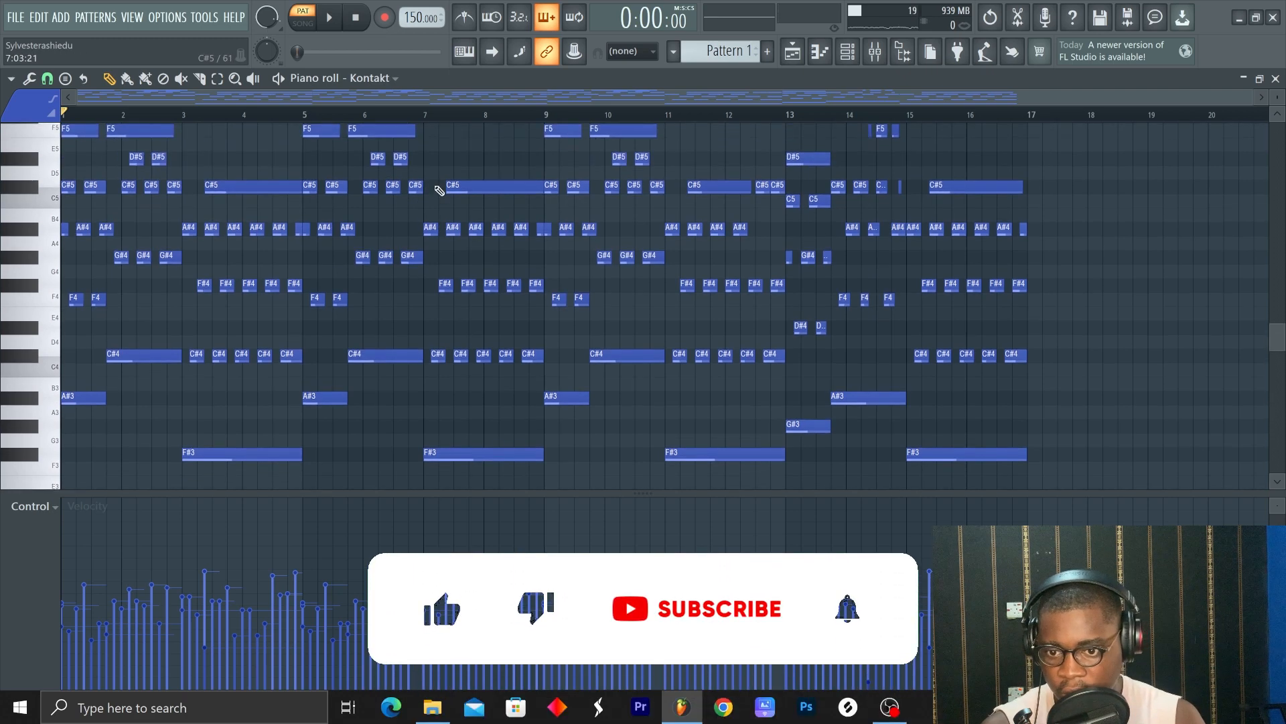
pyautogui.click(329, 17)
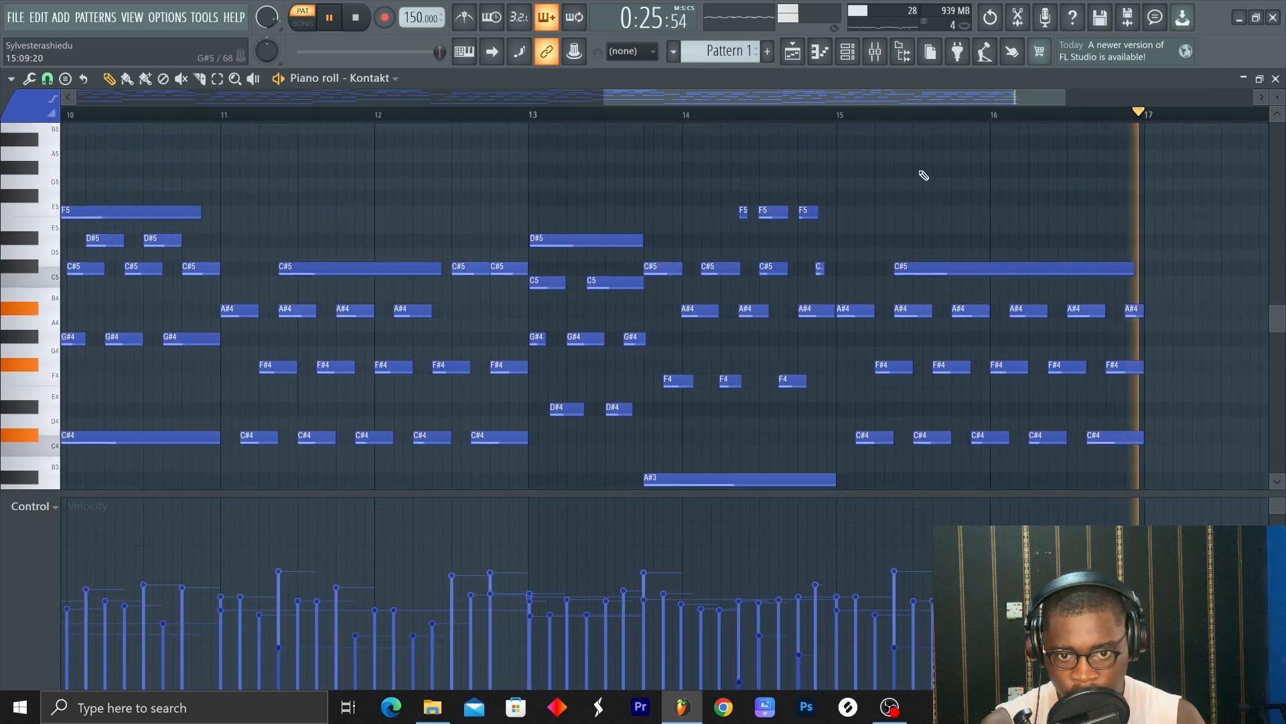
pyautogui.click(767, 51)
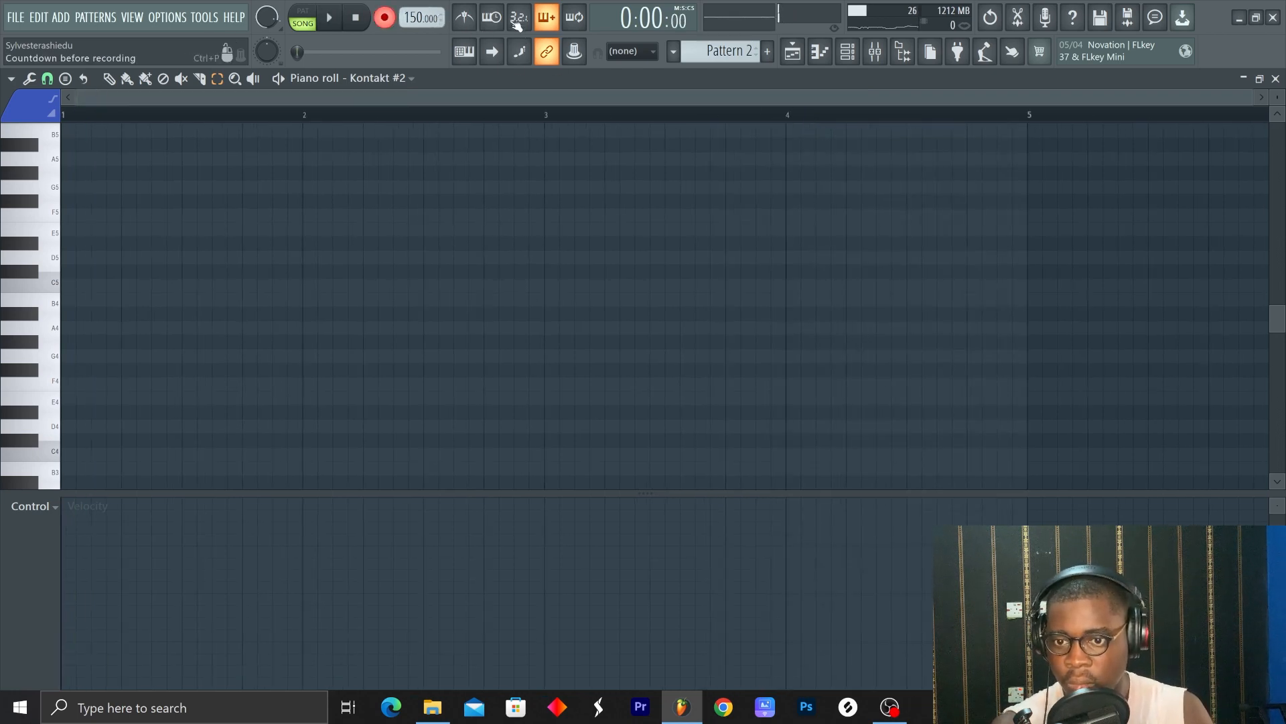
# - Add Pattern 2 for Kontakt #2 and toggle the recording count-in
pyautogui.click(328, 17)
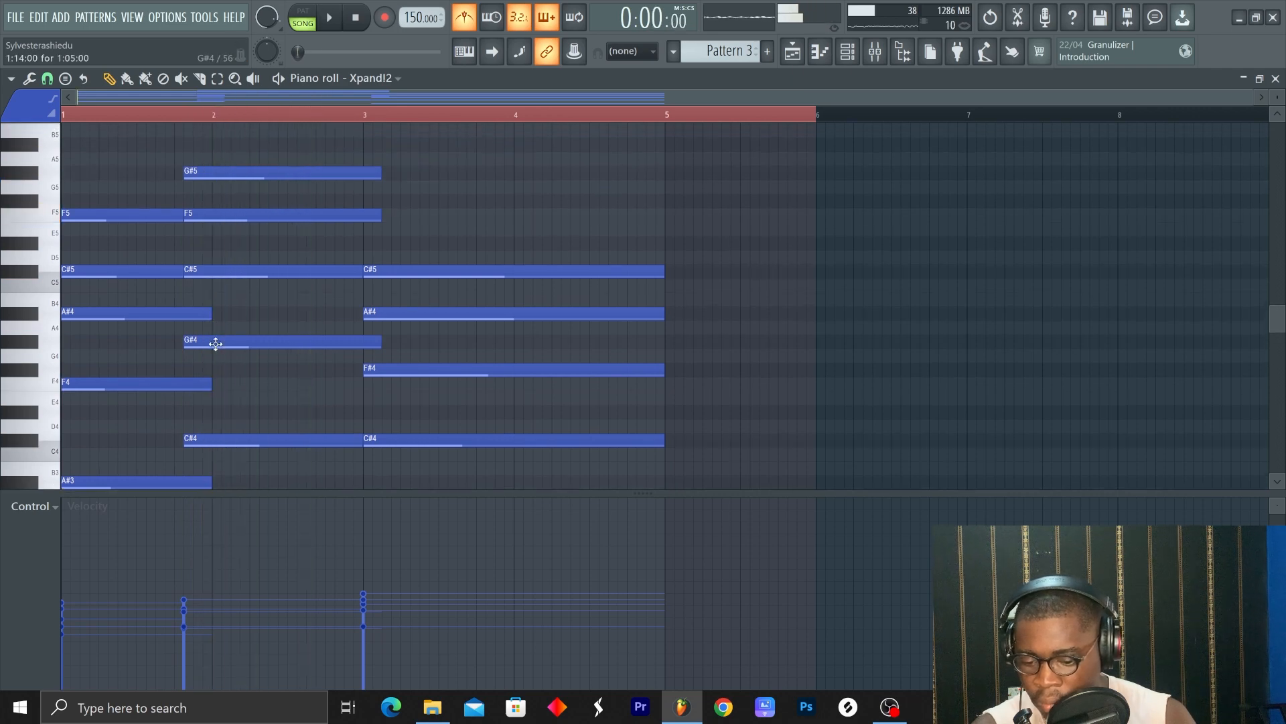
# - Record Xpand!2 pad chords in Pattern 3 and adjust the second chord's top note
pyautogui.scroll(-3)
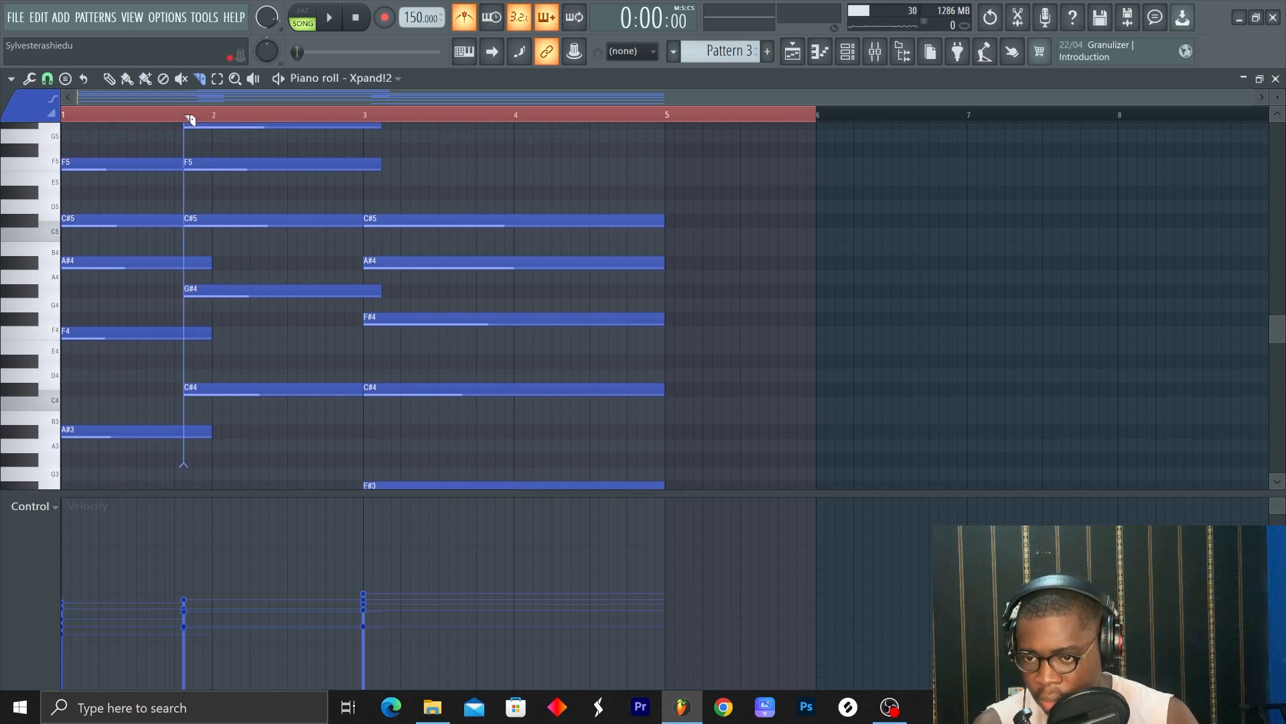
pyautogui.click(327, 16)
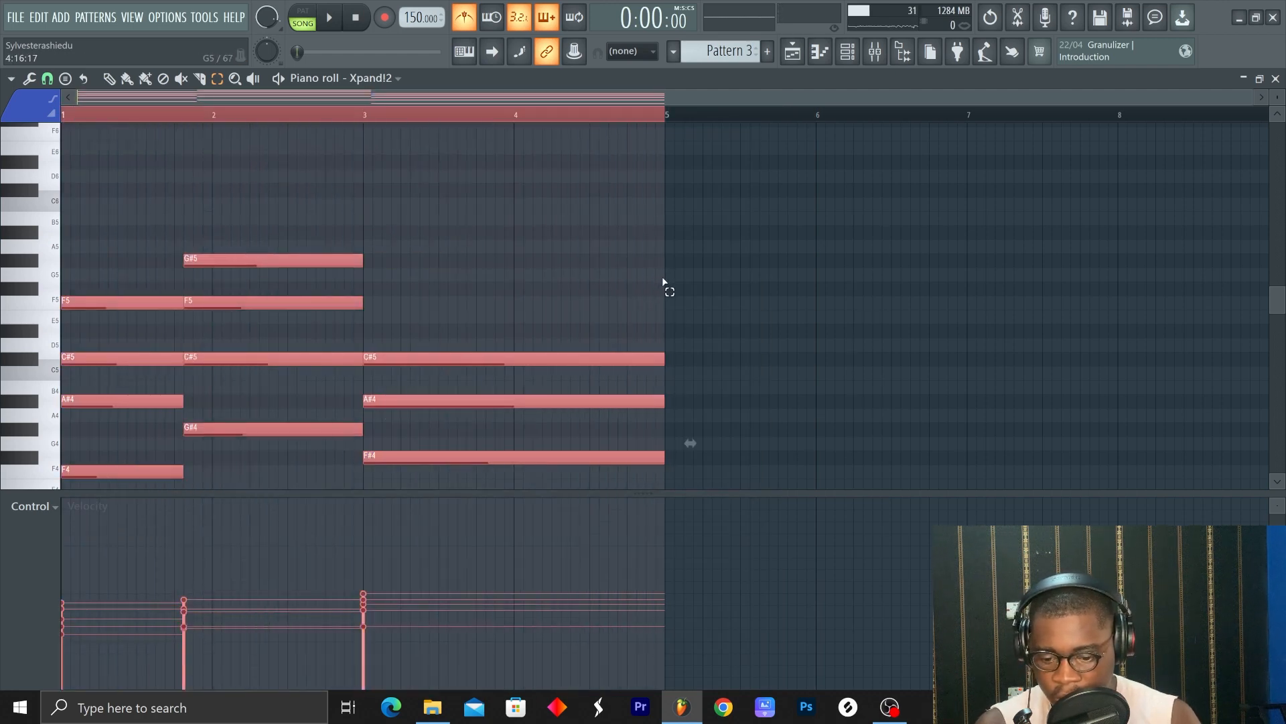
pyautogui.click(328, 16)
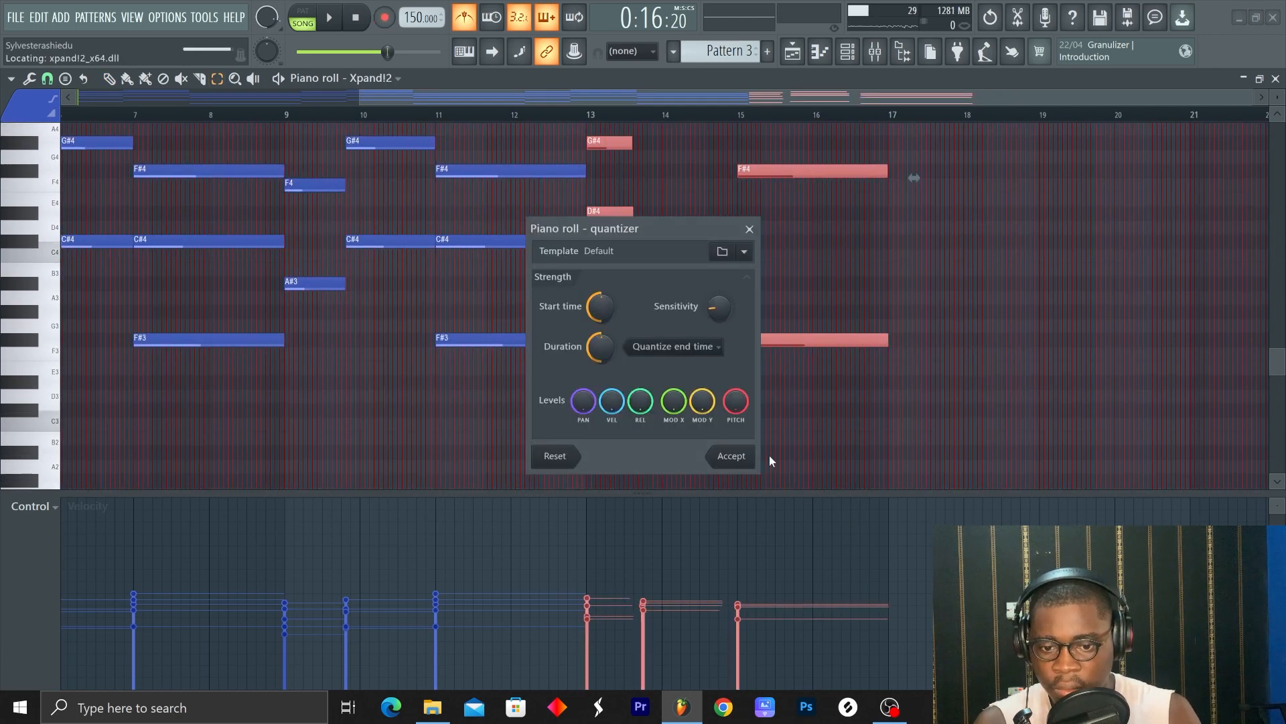
# - Accept the Alt+Q quantize on the later Xpand!2 chords
pyautogui.click(728, 457)
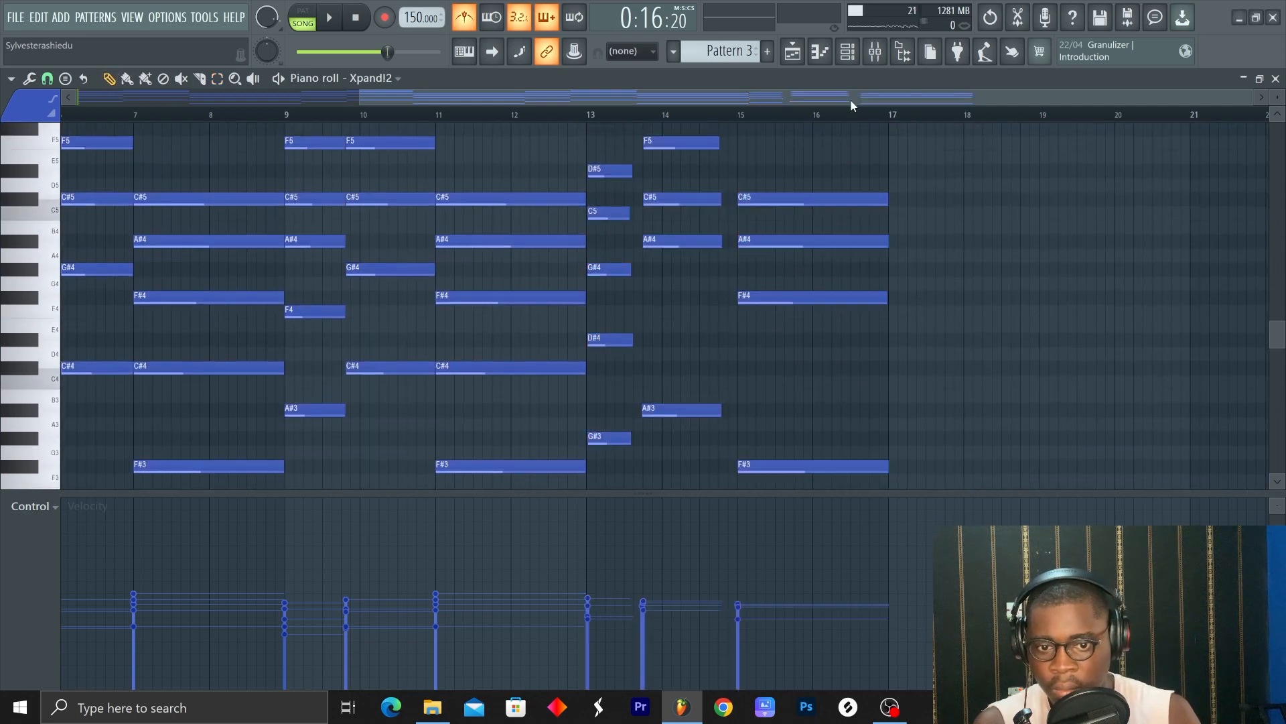
pyautogui.click(923, 171)
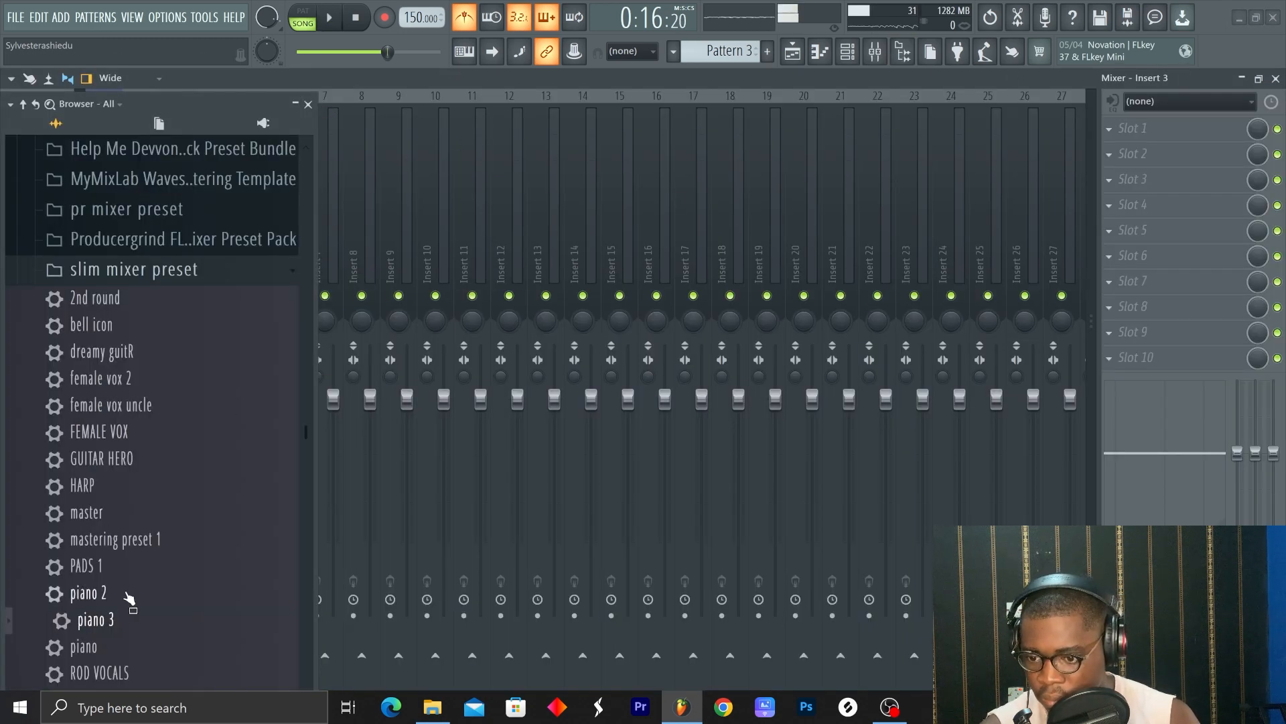
# - Scroll through the mixer presets on the way to the Patterns 1–3 playlist
pyautogui.scroll(-3)
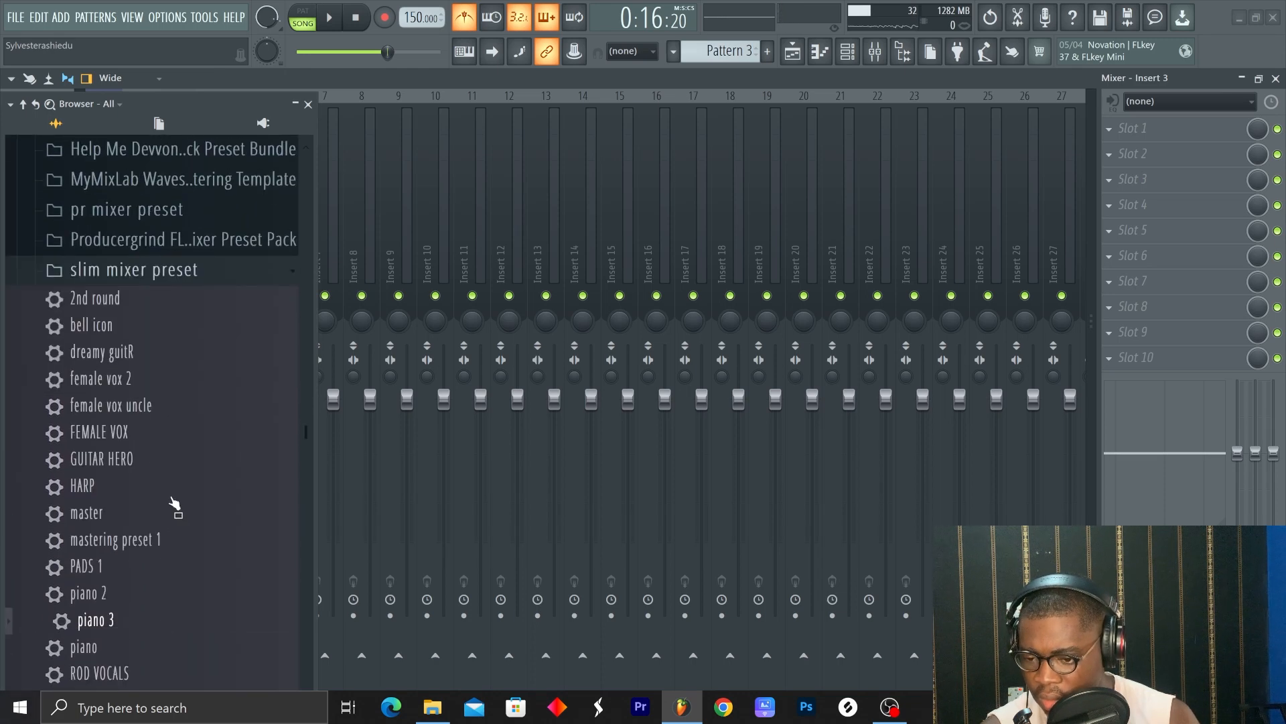
pyautogui.moveTo(127, 588)
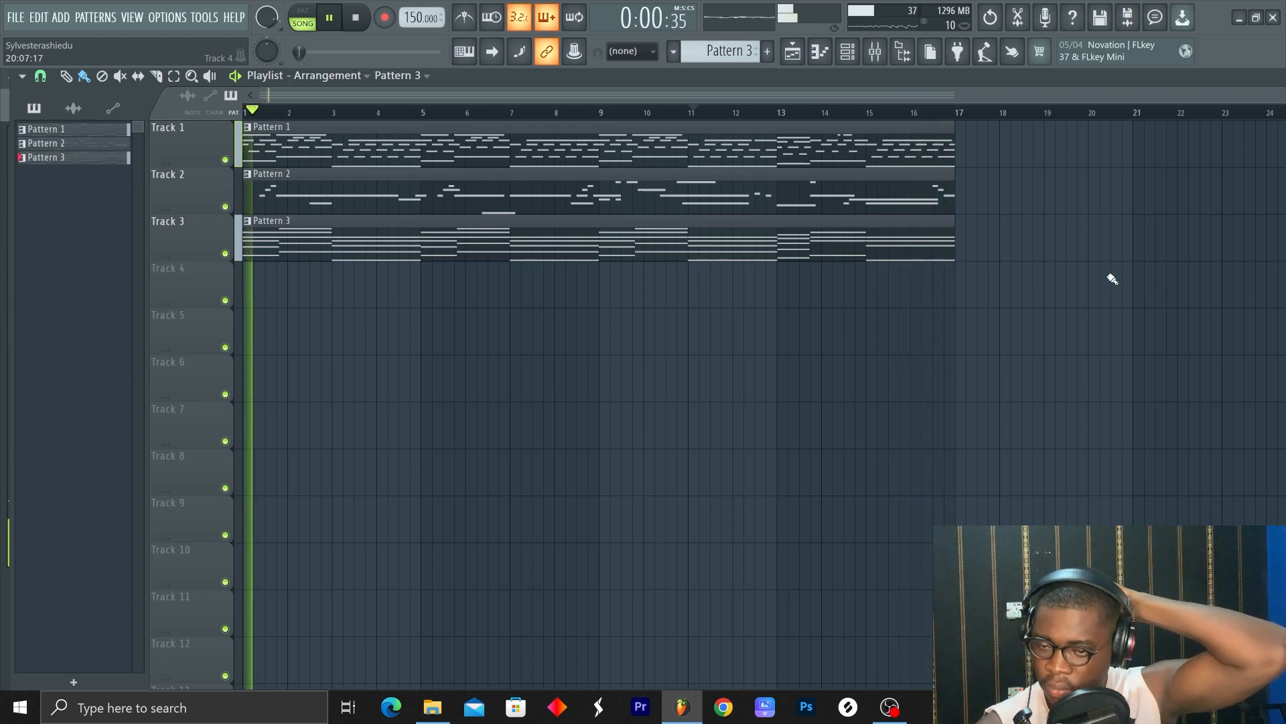
# - Stop playback and place the C#maj vocal sample on Track 4 at 130 BPM
pyautogui.click(355, 17)
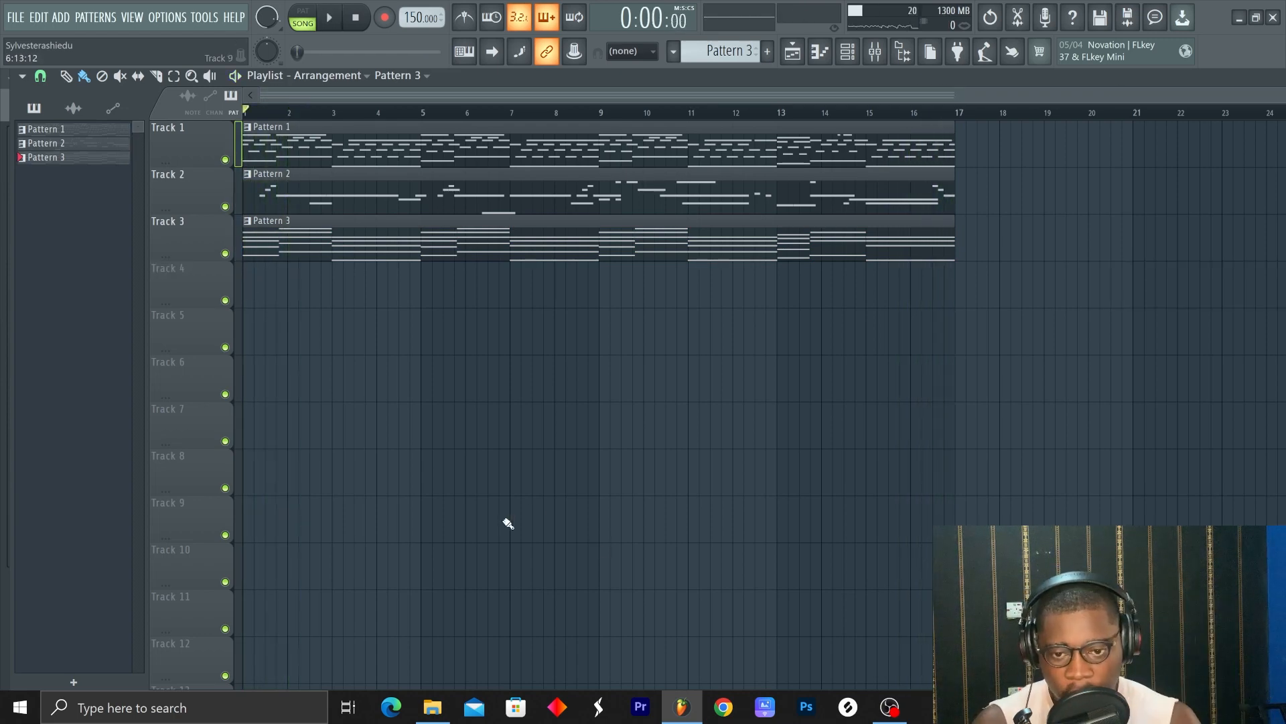
pyautogui.click(874, 51)
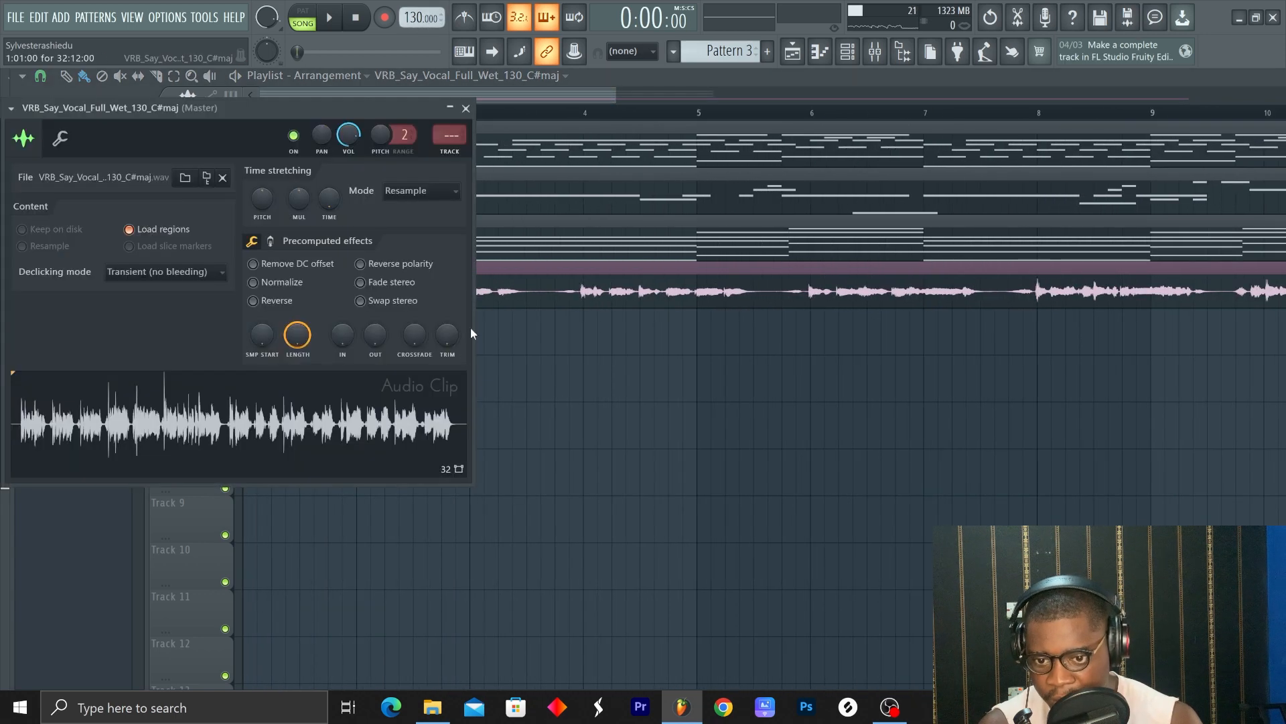
# - Solo Track 4 and trim the silent start of the vocal clip
pyautogui.click(420, 190)
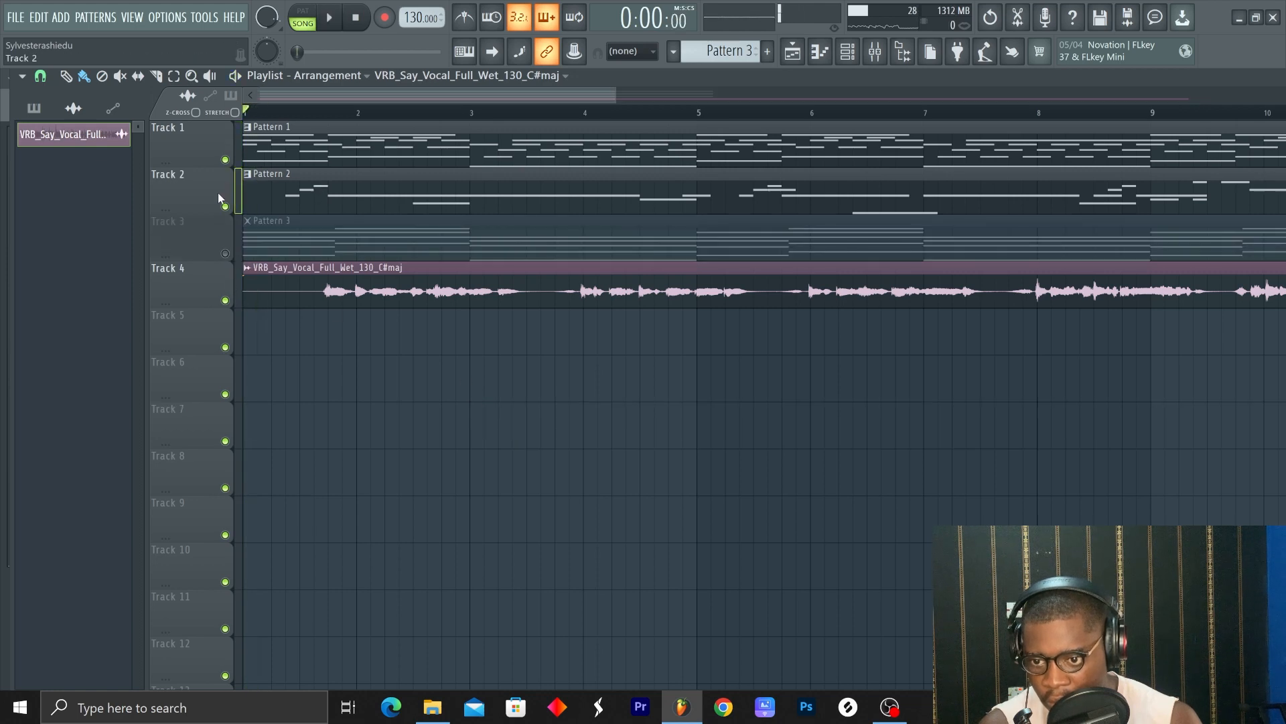
pyautogui.click(328, 17)
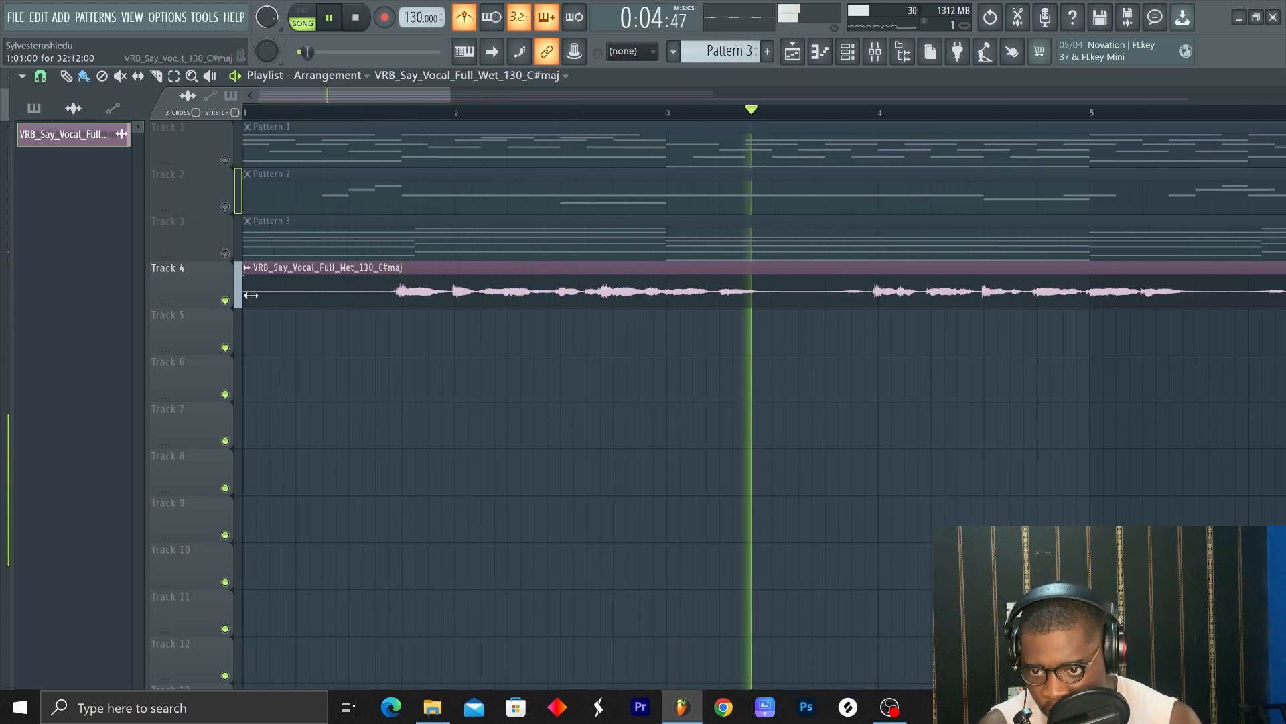
pyautogui.moveTo(328, 279); pyautogui.dragTo(534, 278)
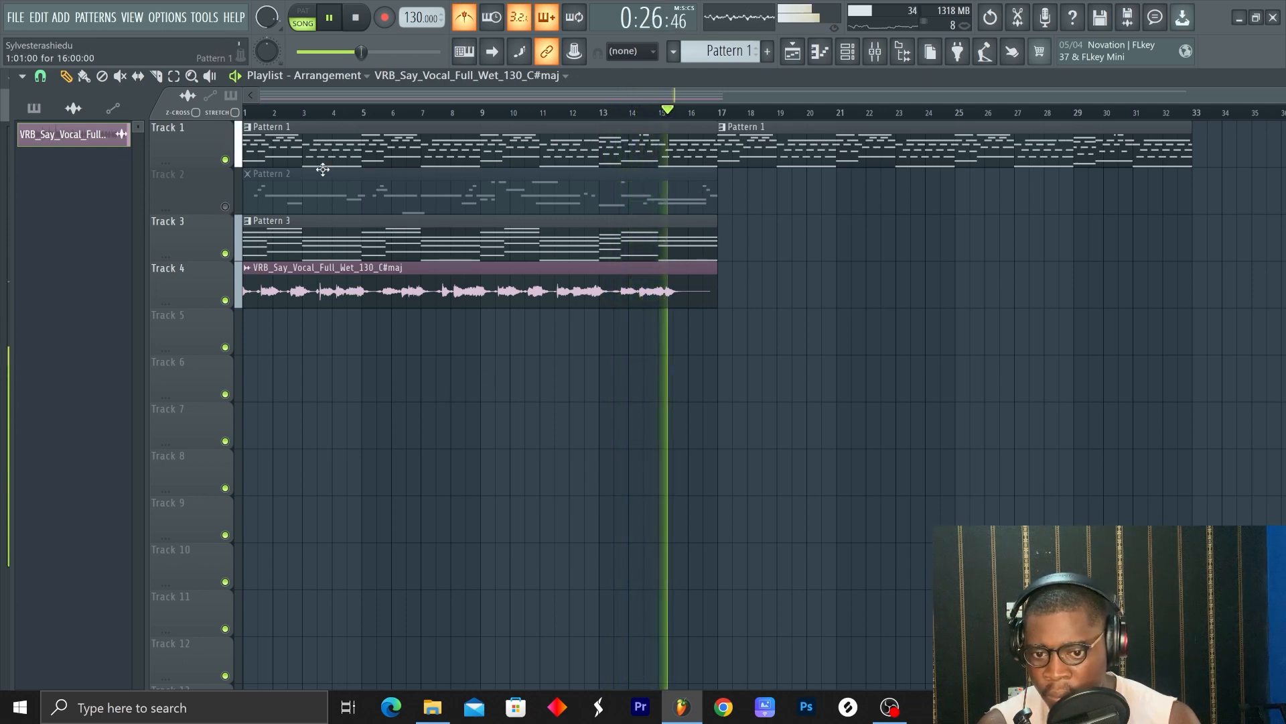
# - Show Insert 4's chain: two Parametric EQ 2s, ValhallaVintageVerb and Cassette
pyautogui.click(355, 17)
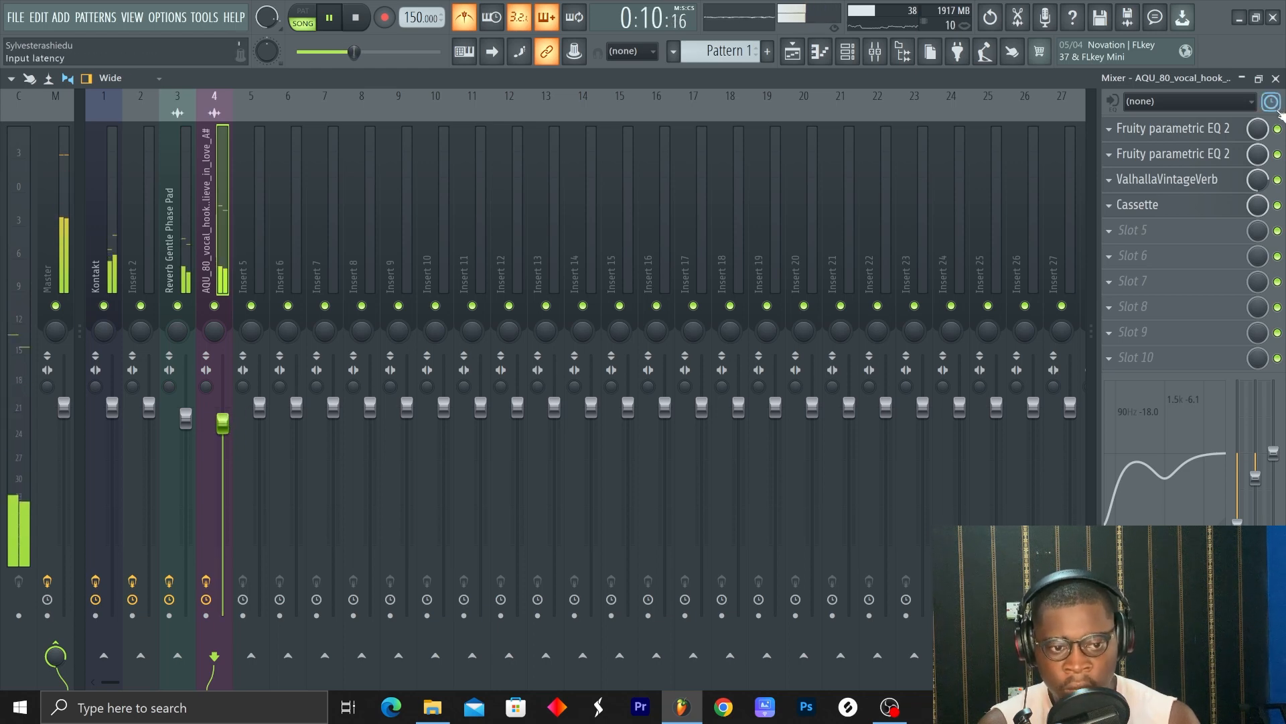
# - Stop playback, then open and close the vocal insert's Cassette effect in slot 4
pyautogui.click(354, 16)
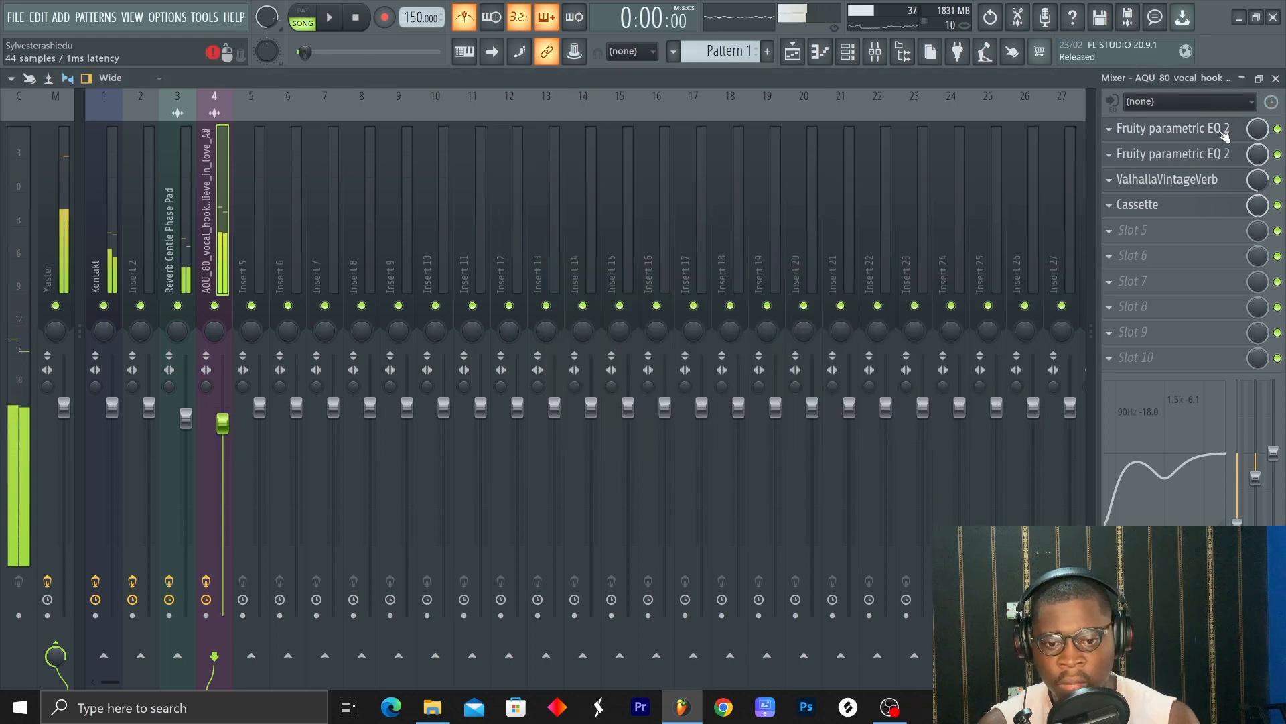
pyautogui.click(1172, 128)
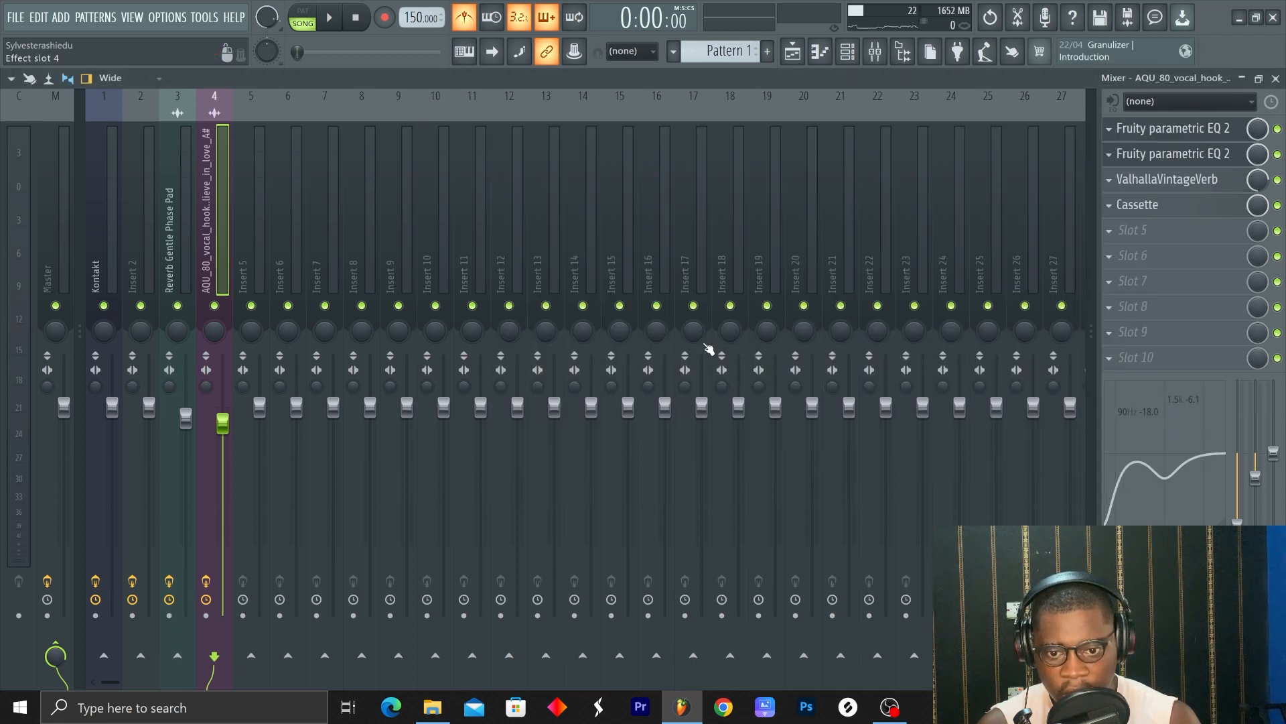
pyautogui.click(1139, 204)
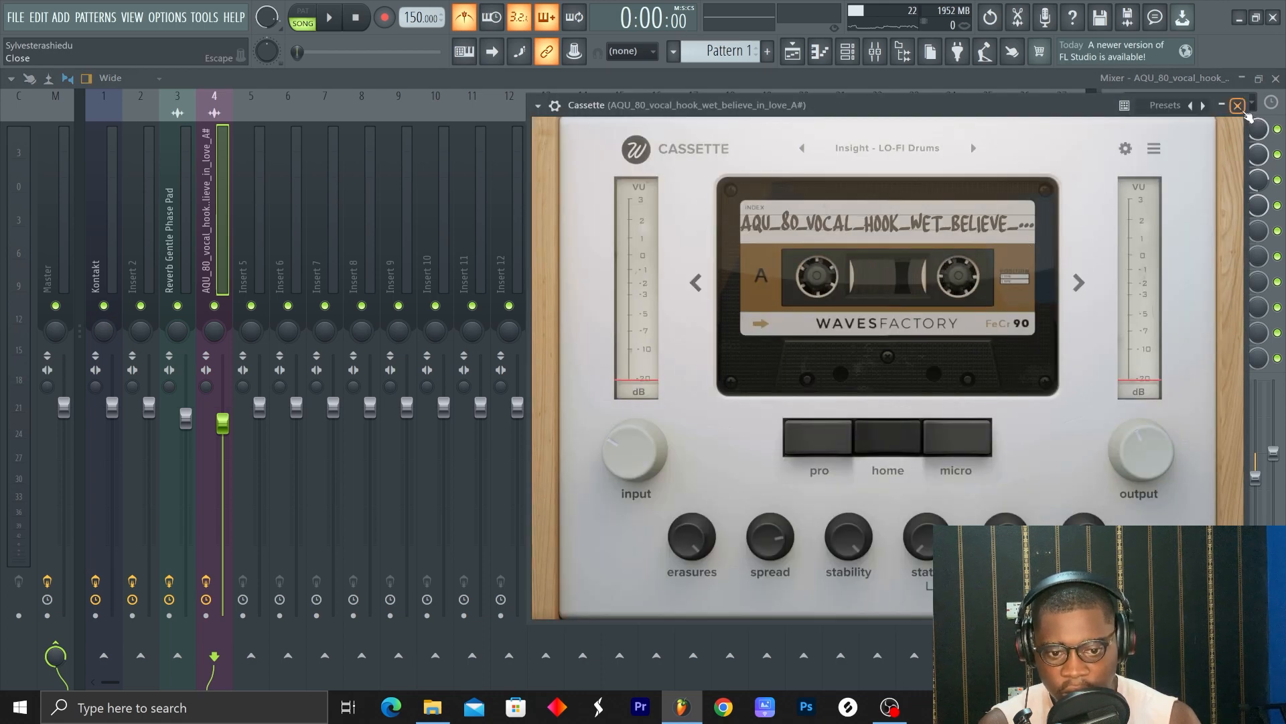
pyautogui.click(1238, 106)
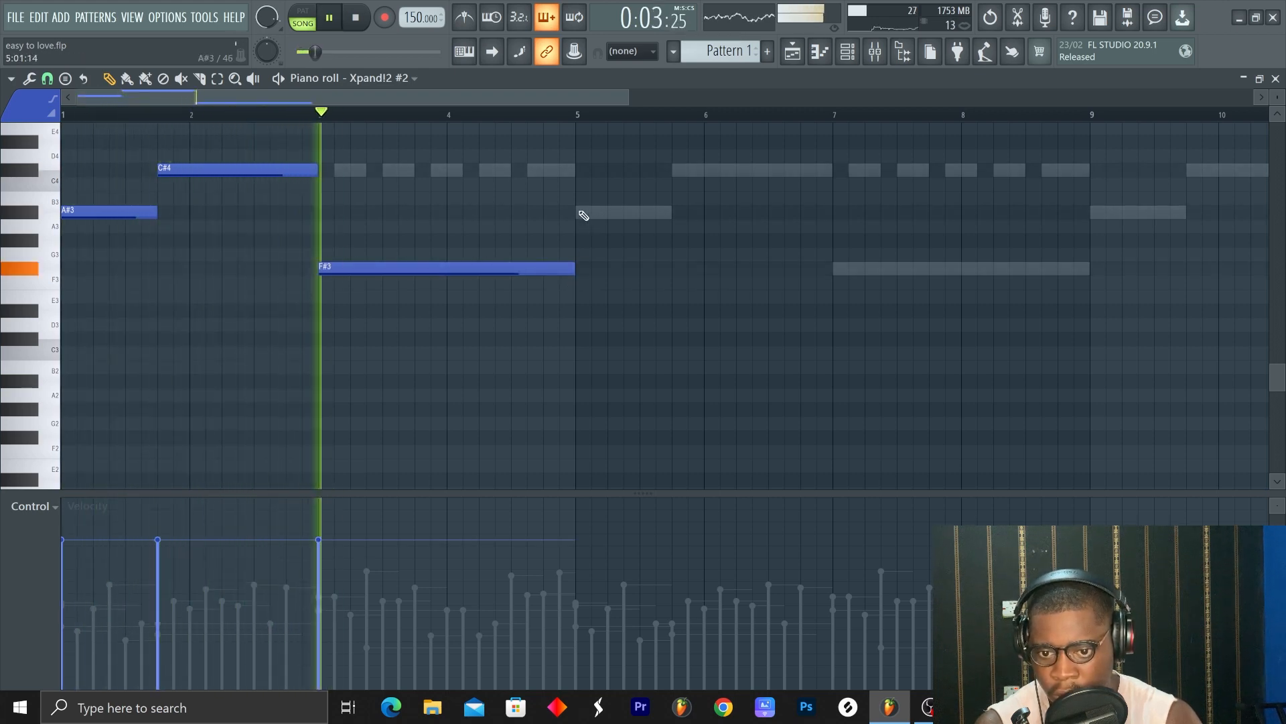
# - Repeat the Xpand!2 #2 phrase and lengthen the final F#3 note
pyautogui.click(623, 212)
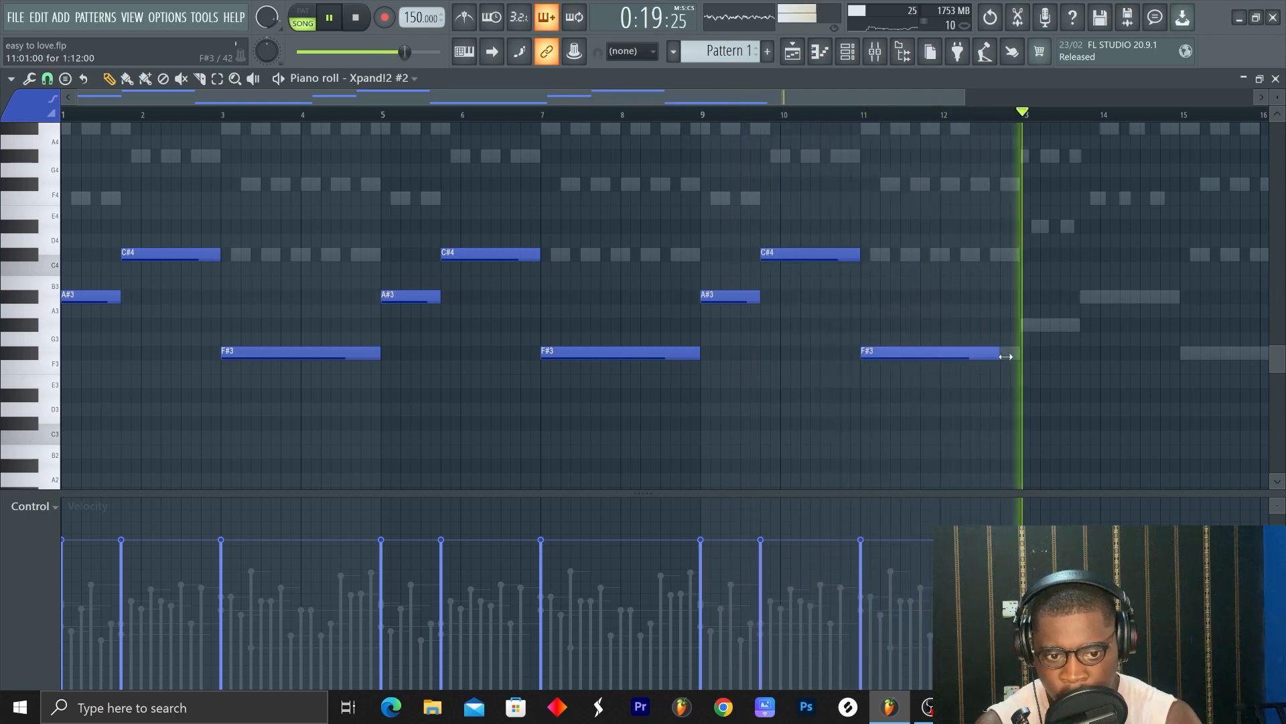
pyautogui.click(1100, 323)
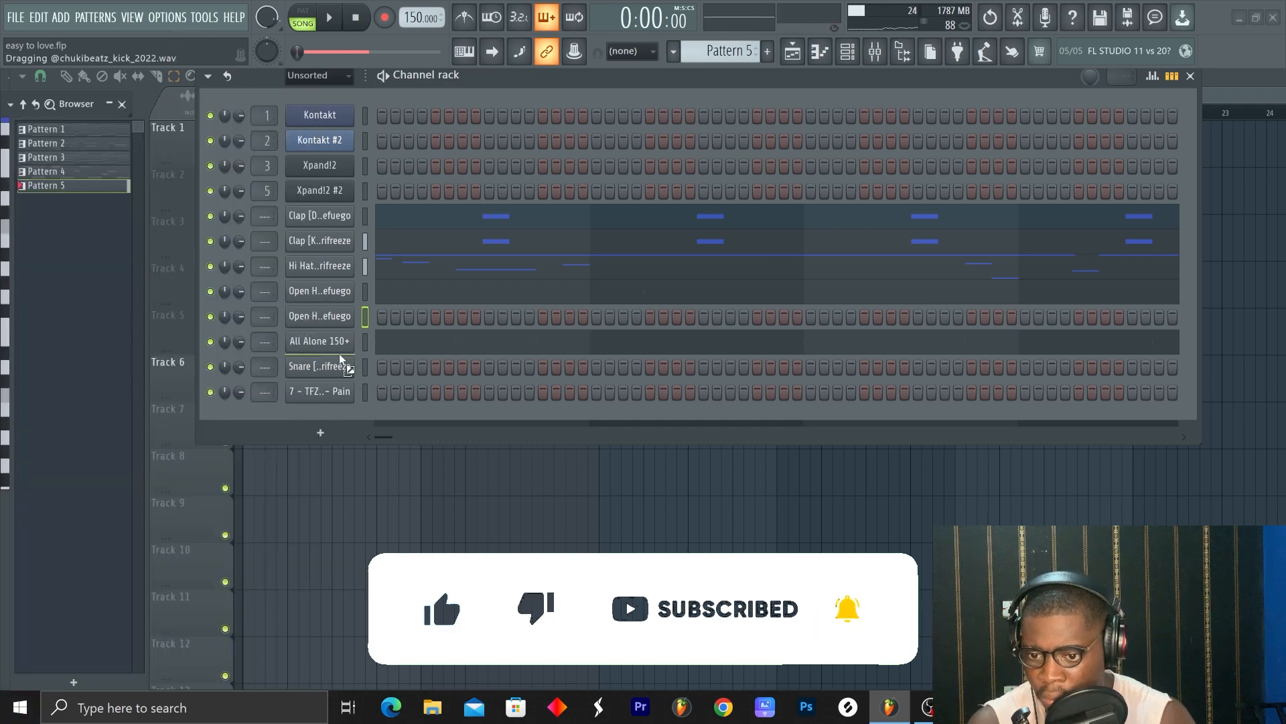
# - Load [AP] Kick (Bezel) from the CashMoneyAp Kicks folder onto the kick channel
pyautogui.click(328, 16)
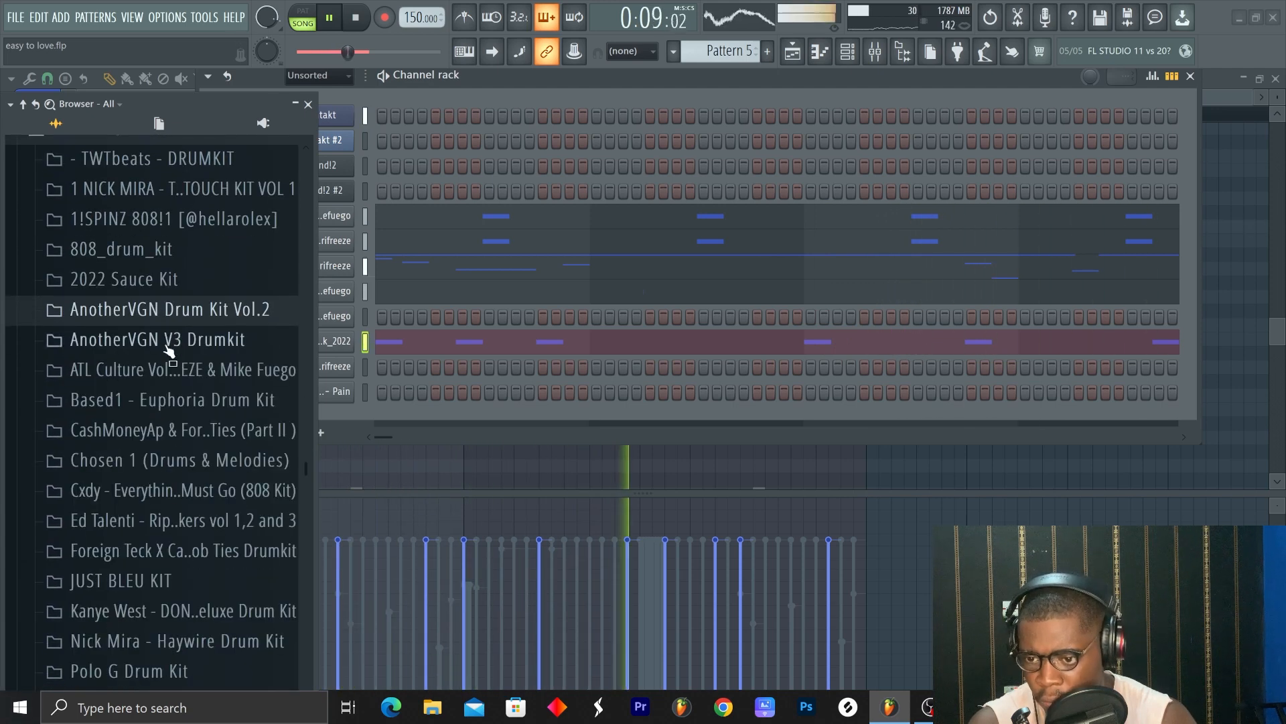
pyautogui.click(172, 429)
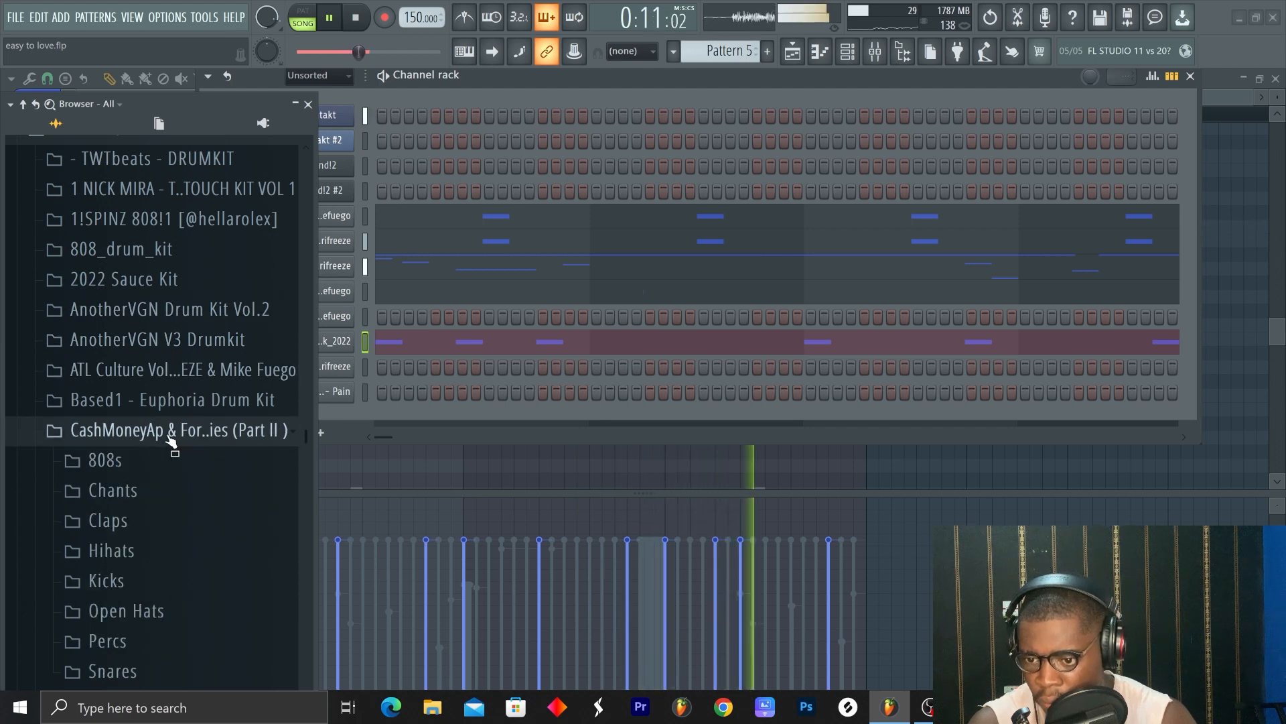
pyautogui.click(105, 580)
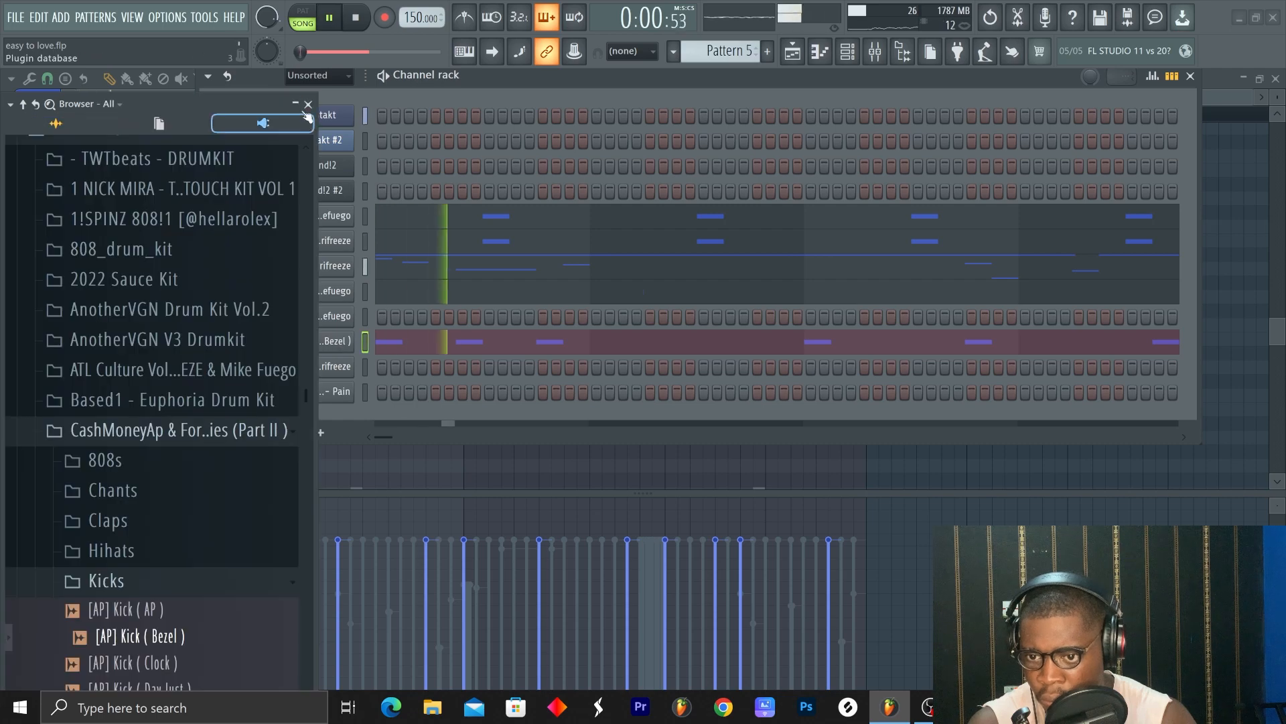
# - Hide the browser and open the TFZ 808's notes for A#5, C#6, F#5
pyautogui.click(307, 104)
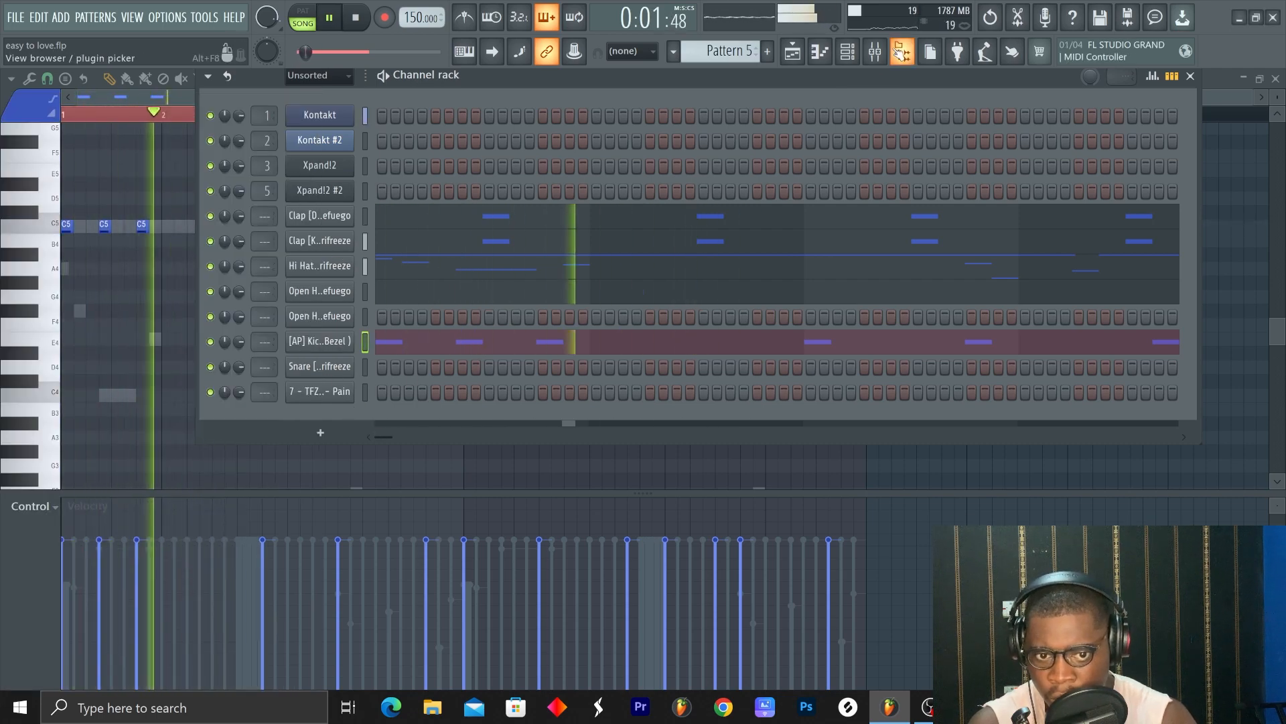
pyautogui.click(899, 51)
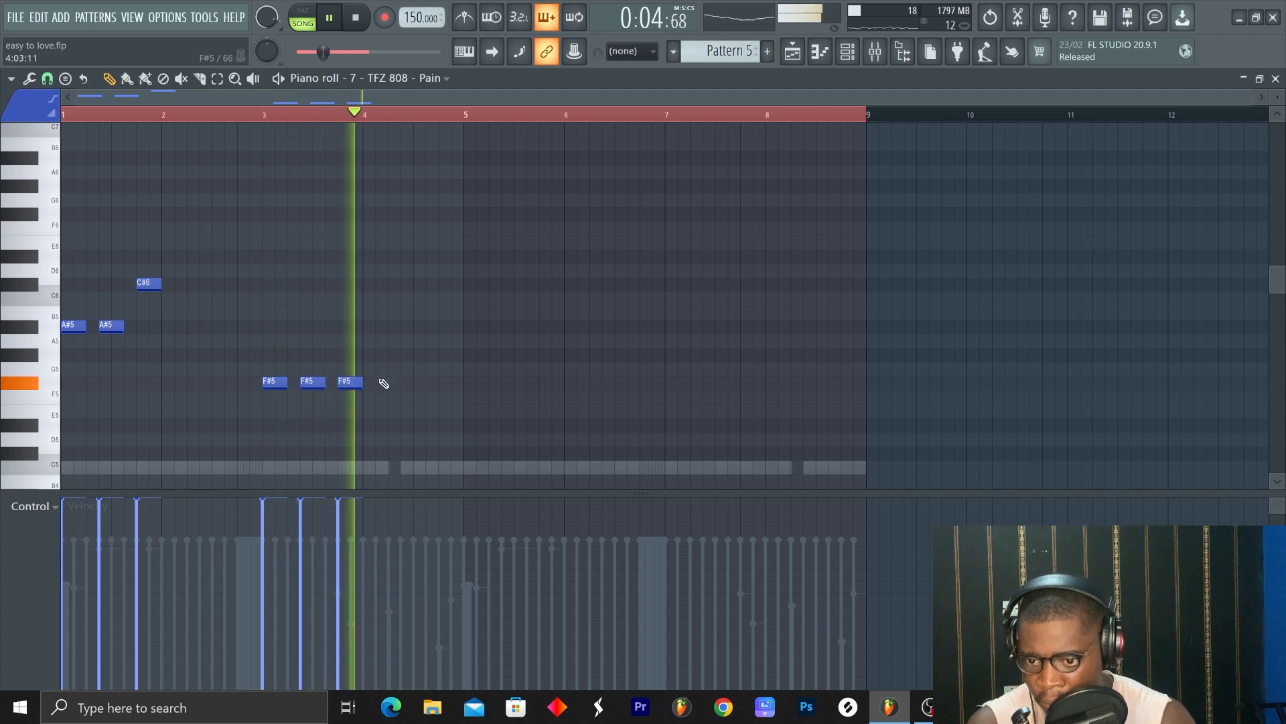
# - Paint clap, hi-hat, open-hat and kick patterns on Tracks 7–12, then unmute everything
pyautogui.click(438, 380)
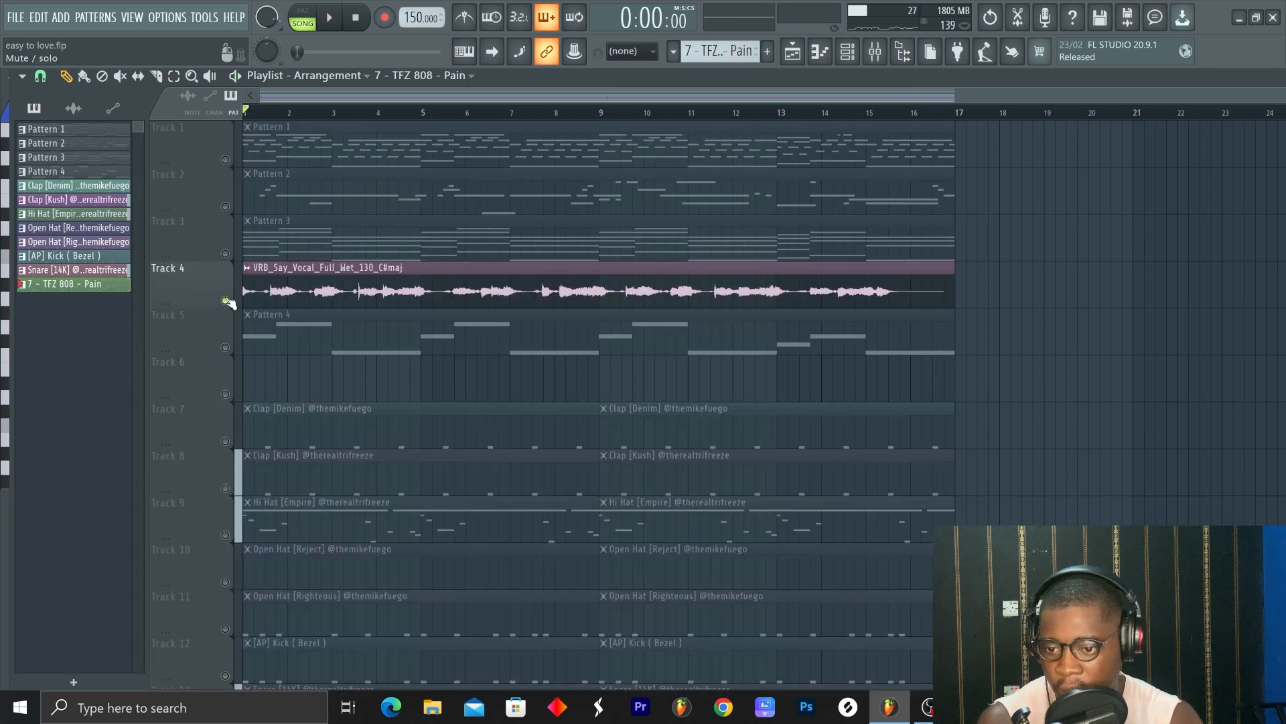
pyautogui.click(327, 16)
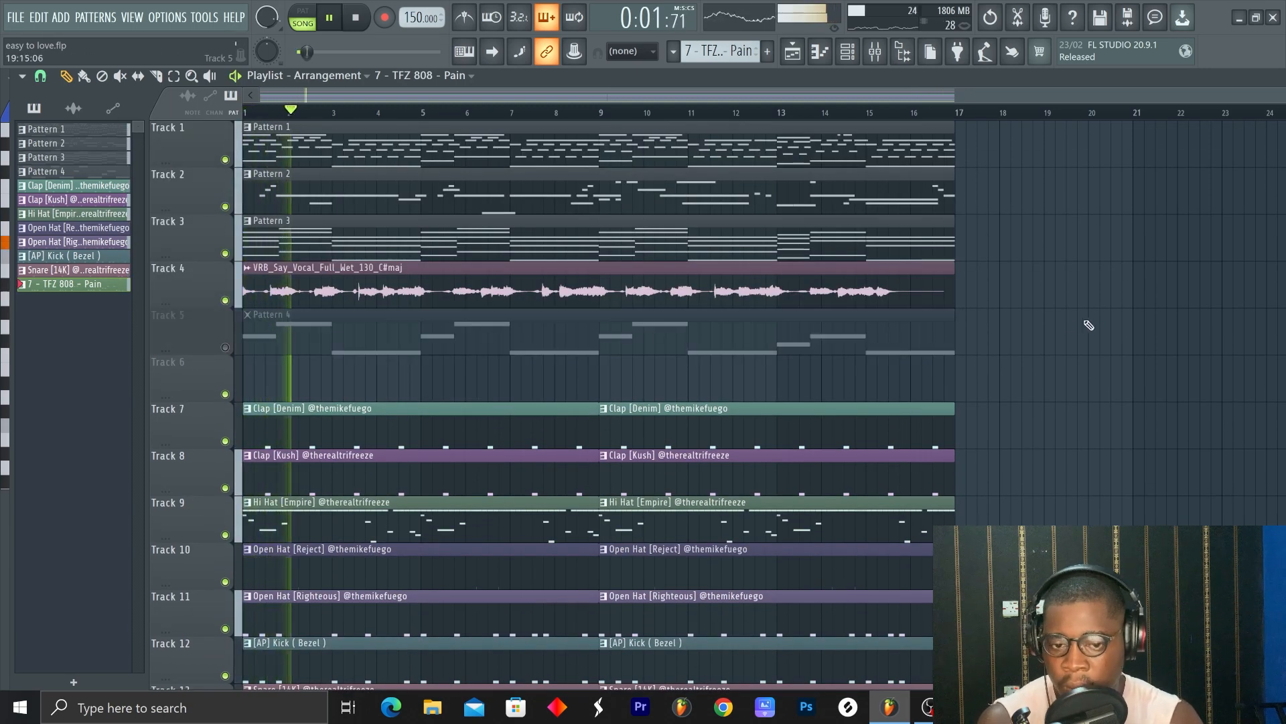